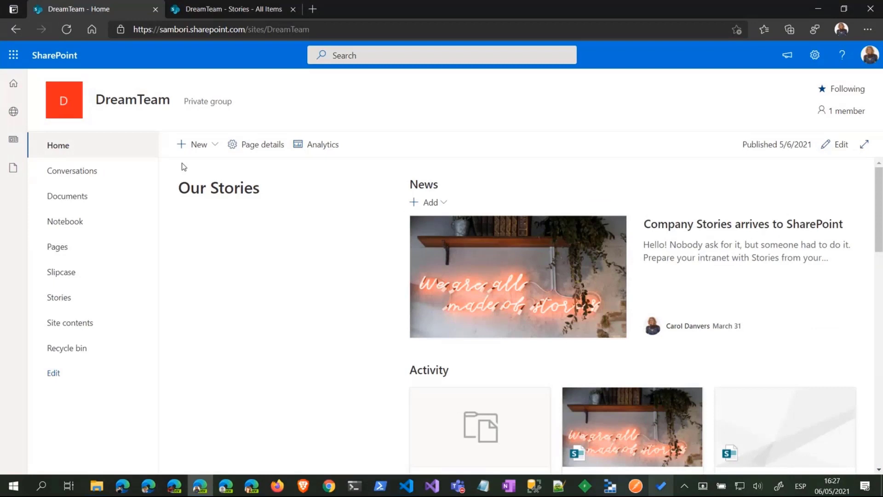
{"action": "mouse_move", "coordinate": [309, 256]}
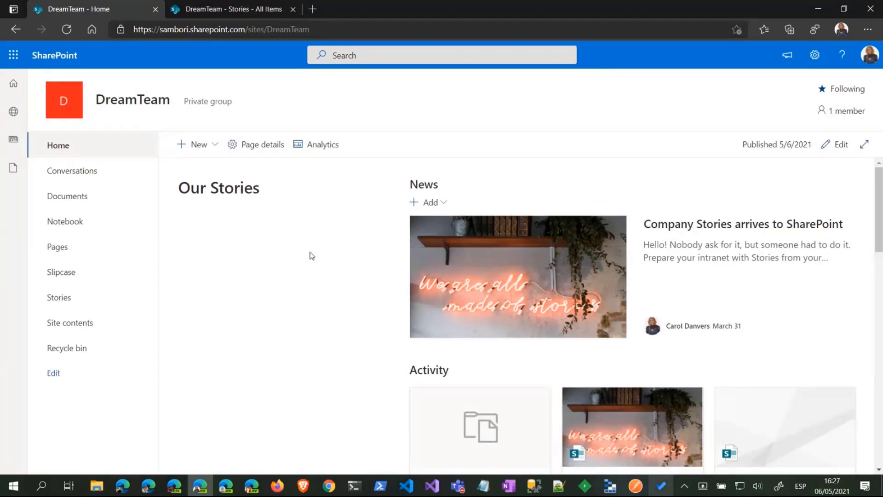
{"action": "mouse_move", "coordinate": [832, 151]}
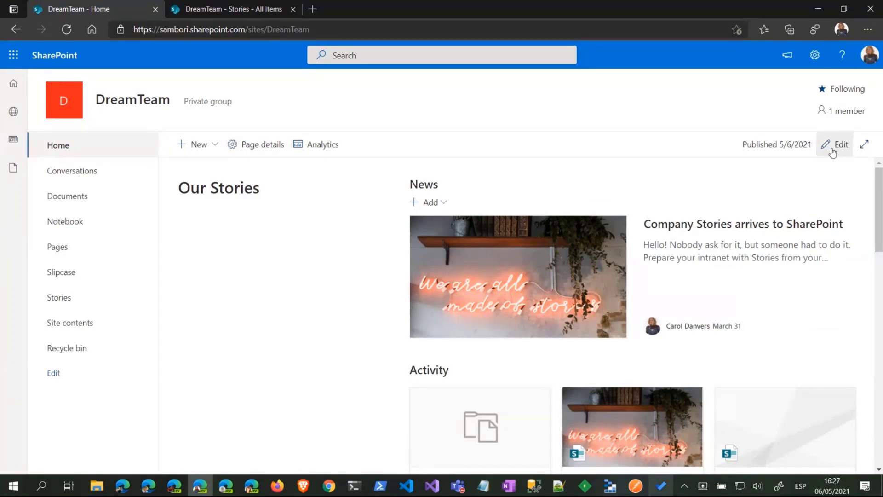
Edit the home page, configure the Our Stories web part as a story carousel, and republish.
{"action": "left_click", "coordinate": [839, 145]}
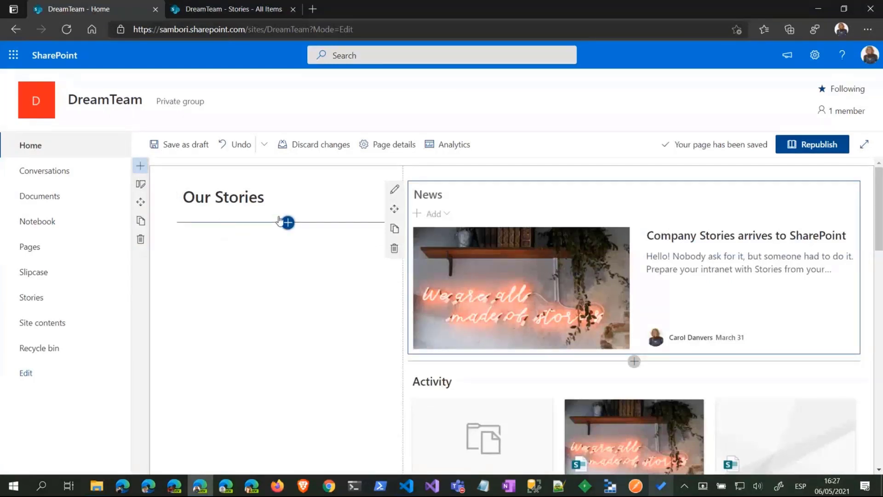
{"action": "left_click", "coordinate": [287, 222]}
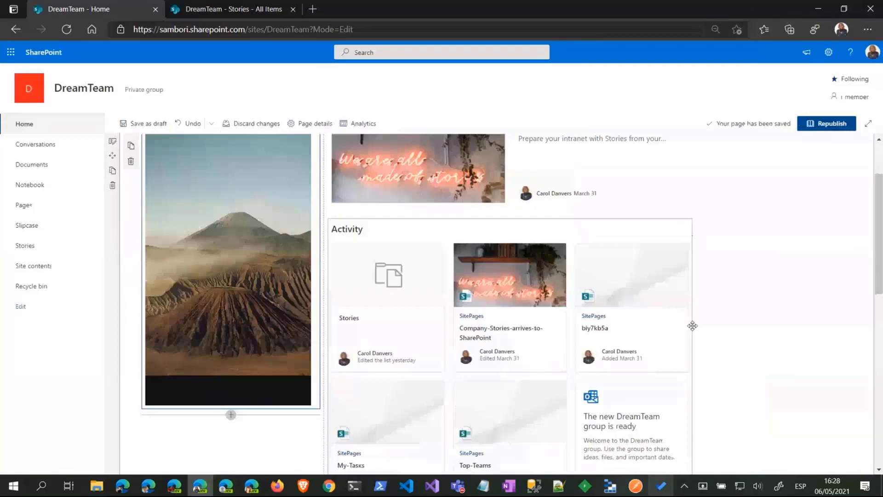
{"action": "left_click", "coordinate": [826, 123]}
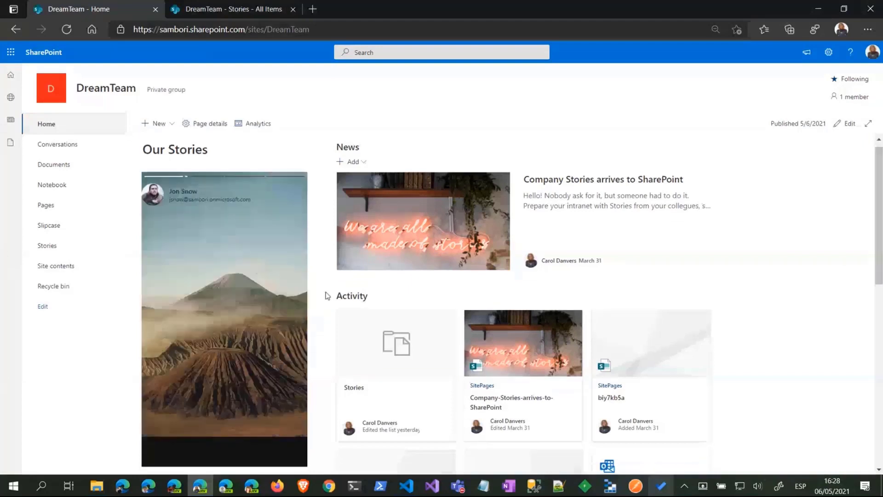
{"action": "mouse_move", "coordinate": [270, 280]}
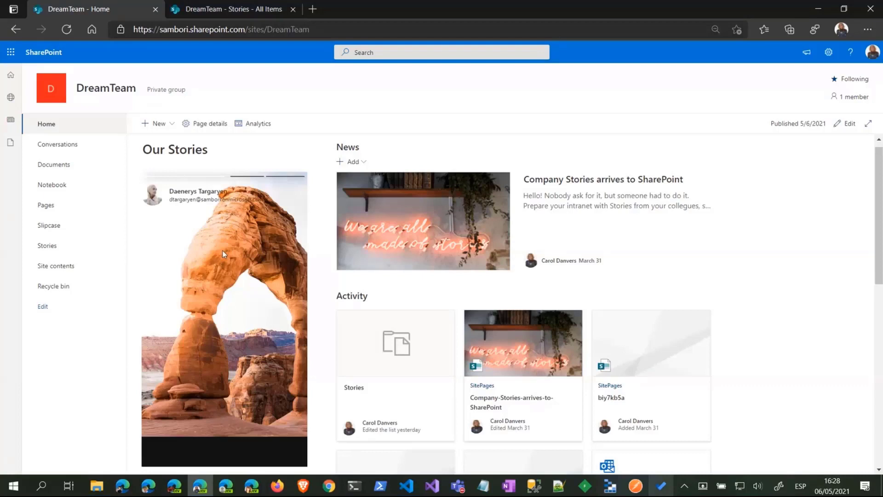
{"action": "mouse_move", "coordinate": [239, 343]}
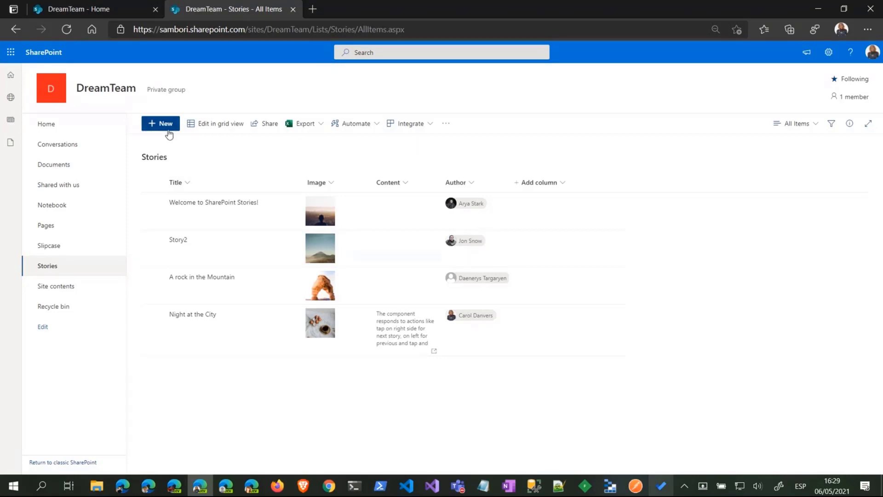
Start a new Stories list item titled 'tweet' with the jeff-tweet screenshot as its image.
{"action": "left_click", "coordinate": [160, 124]}
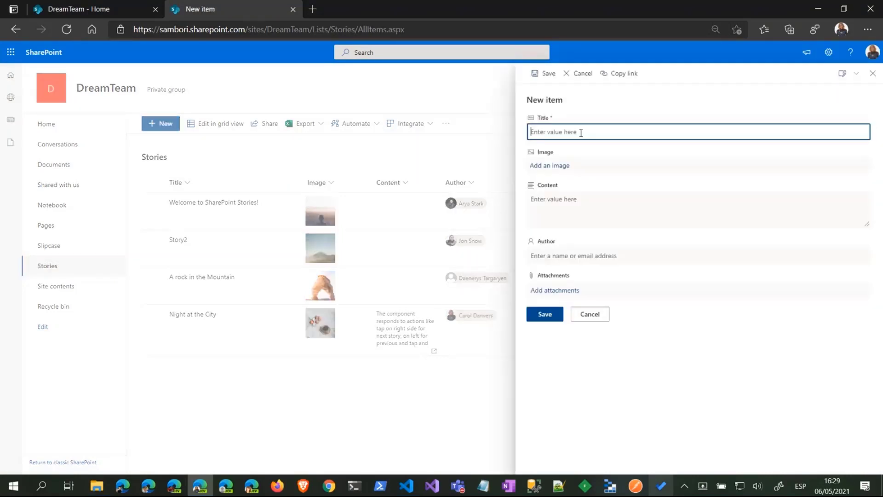
{"action": "type", "text": "tweet"}
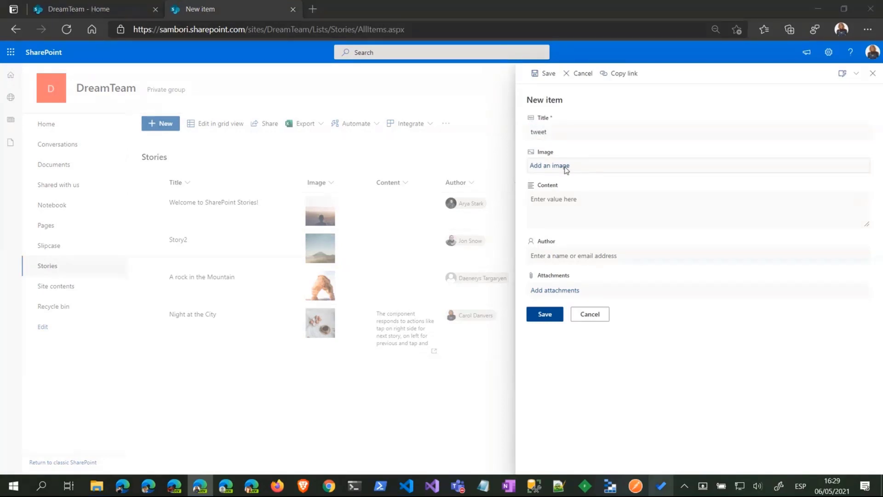
{"action": "left_click", "coordinate": [548, 164]}
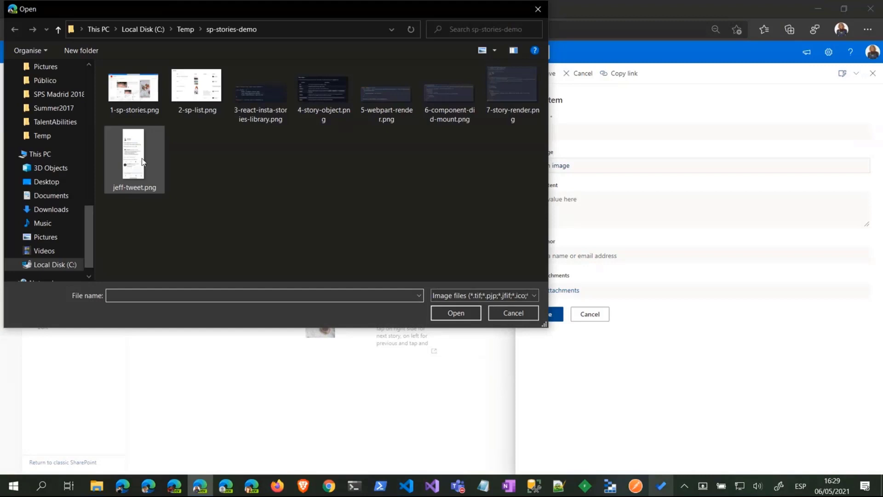
{"action": "left_click", "coordinate": [455, 315]}
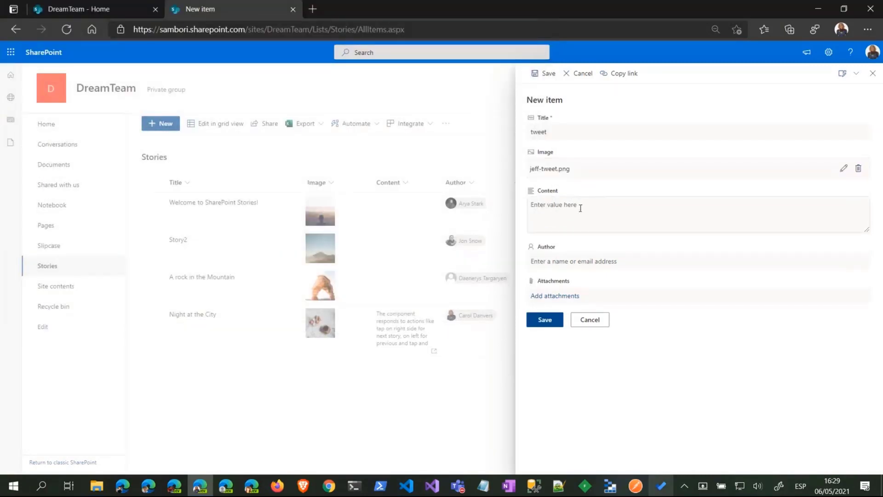
Fill the content 'Thanks Jeff!' and set Arya Stark as author, then save.
{"action": "type", "text": "Thanks"}
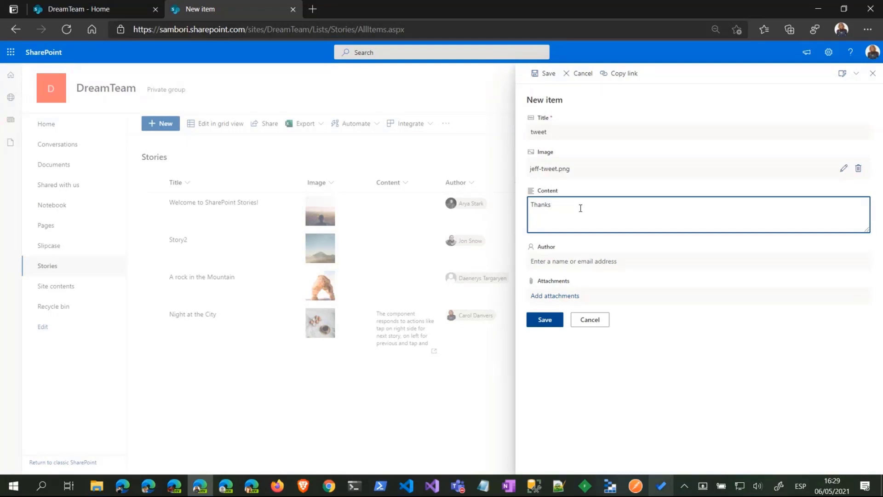
{"action": "type", "text": "!"}
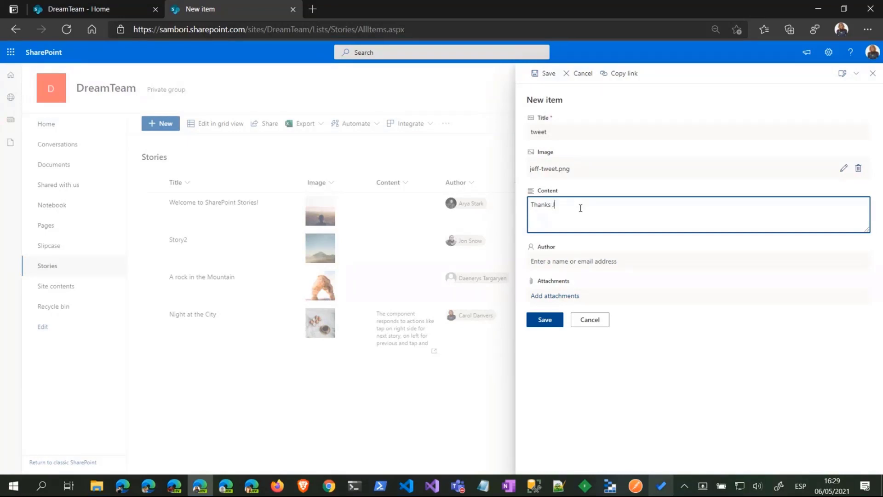
{"action": "type", "text": "Jeff"}
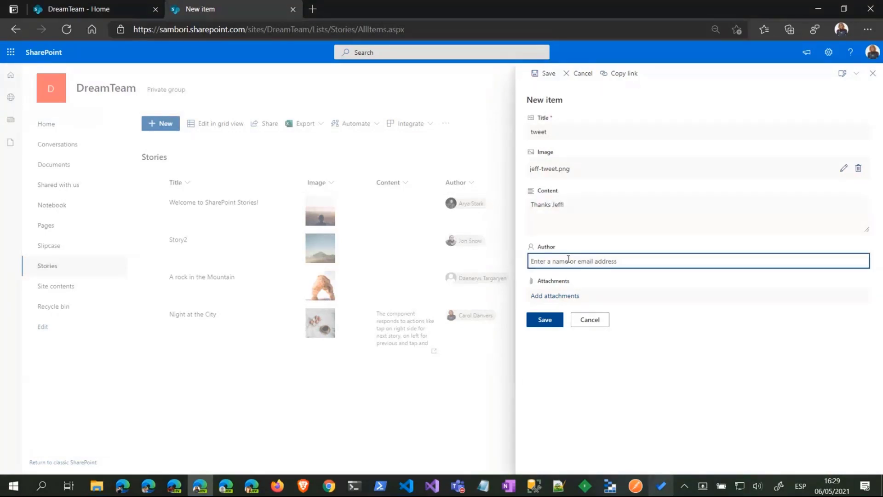
{"action": "type", "text": "ar"}
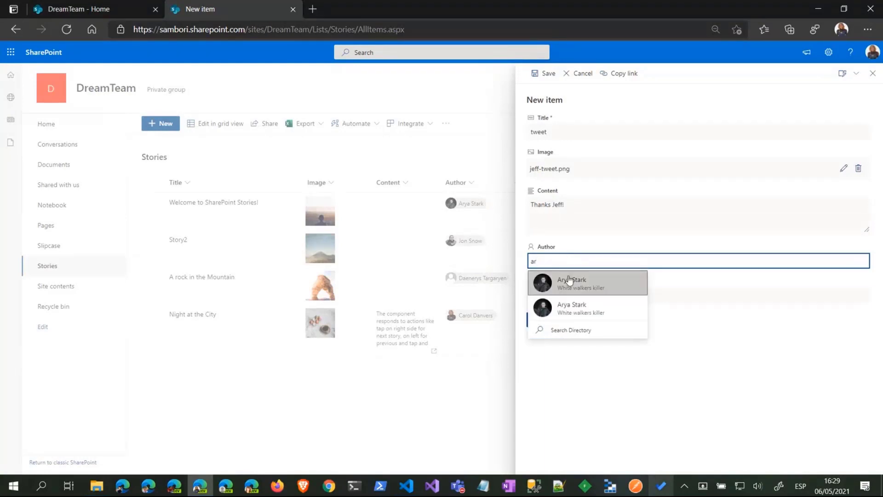
{"action": "left_click", "coordinate": [571, 283]}
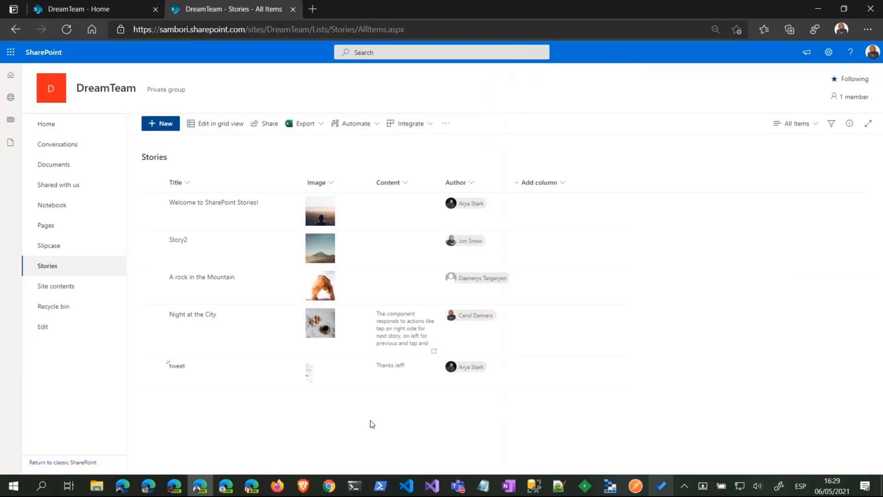
{"action": "mouse_move", "coordinate": [314, 342]}
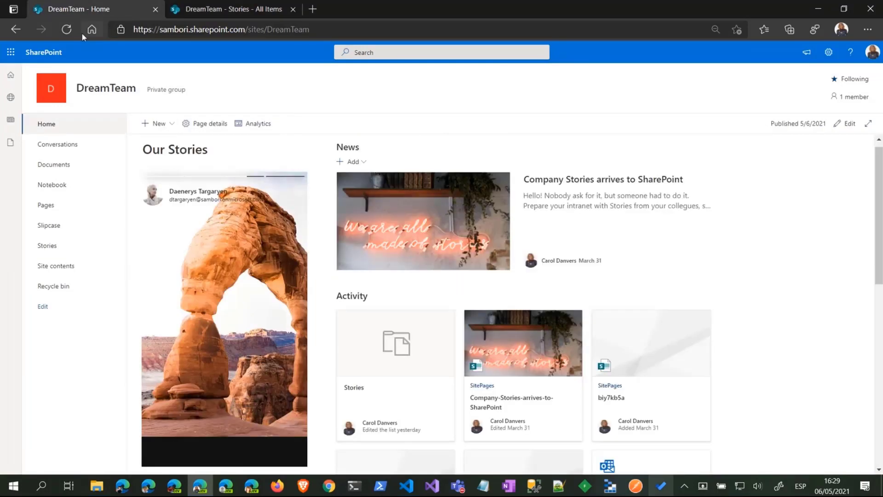
Reload the home page and scroll to the new Arya Stark tweet story under Our Stories.
{"action": "left_click", "coordinate": [66, 29]}
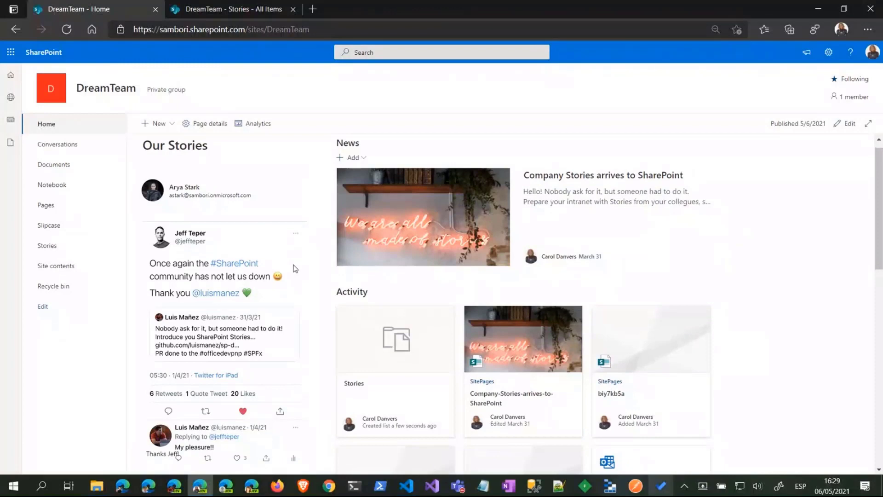
{"action": "scroll", "scroll_direction": "down", "scroll_amount": 3}
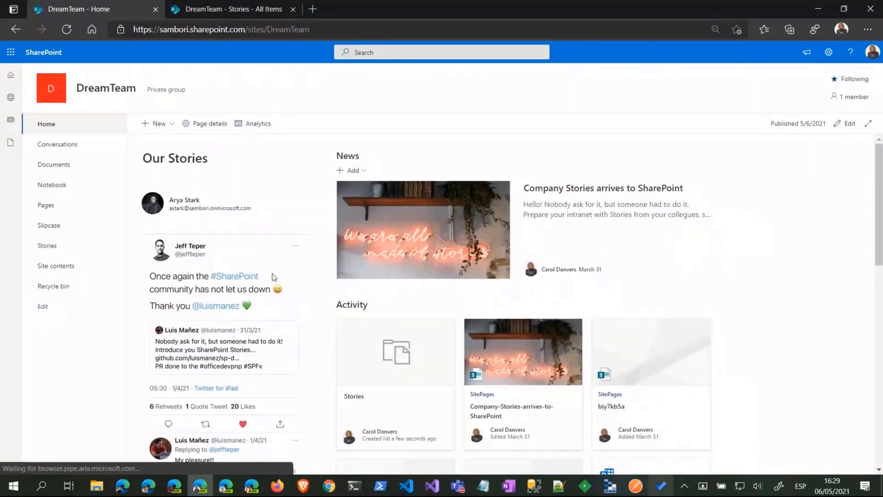
{"action": "scroll", "scroll_direction": "down", "scroll_amount": 3}
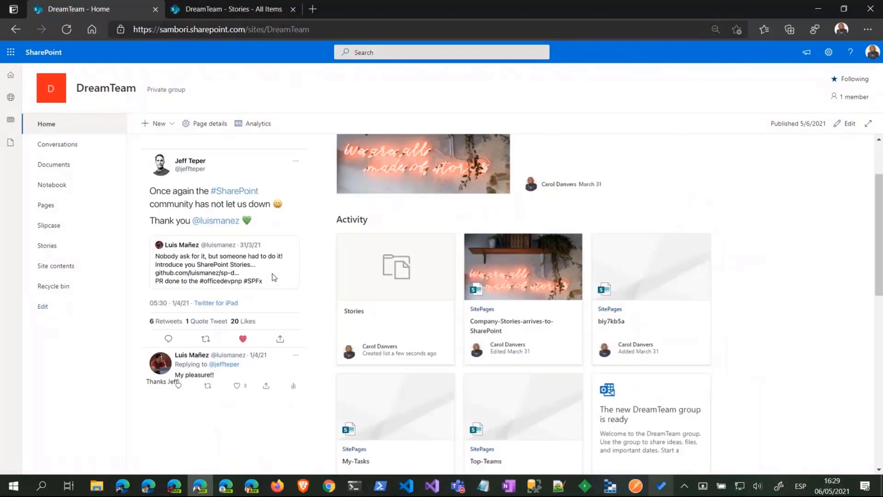
{"action": "mouse_move", "coordinate": [258, 232]}
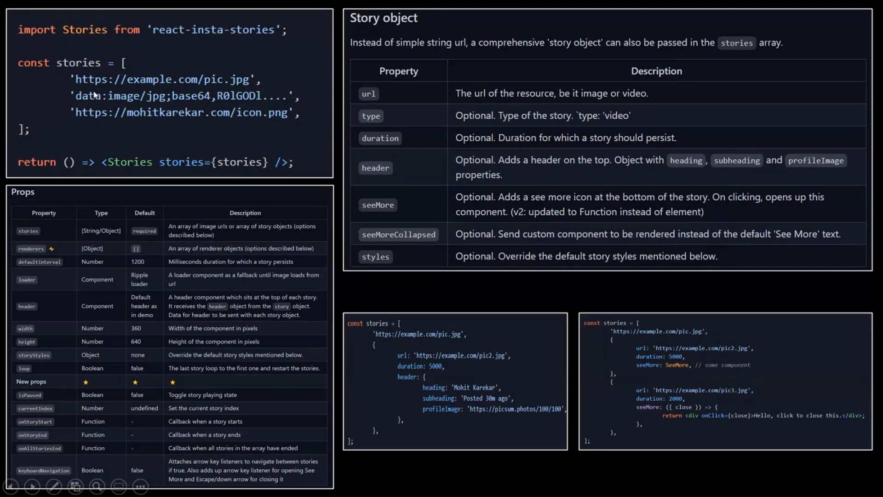
{"action": "mouse_move", "coordinate": [93, 91]}
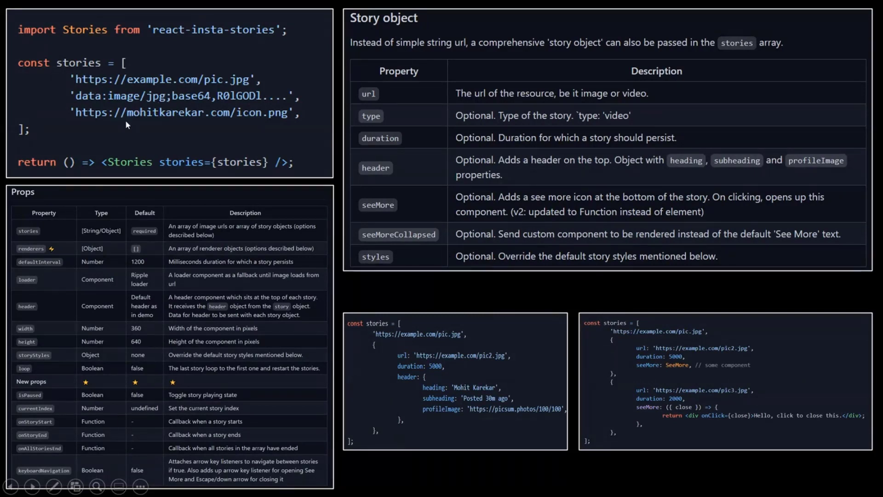
{"action": "mouse_move", "coordinate": [149, 171]}
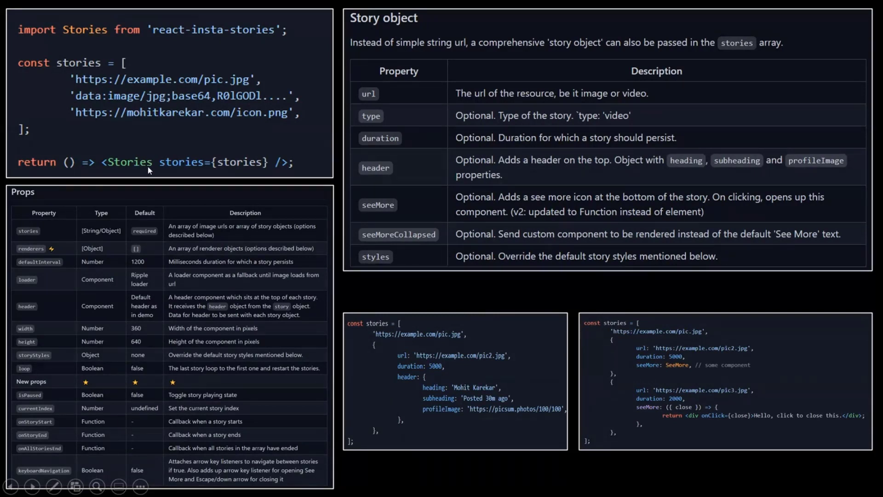
{"action": "mouse_move", "coordinate": [193, 169]}
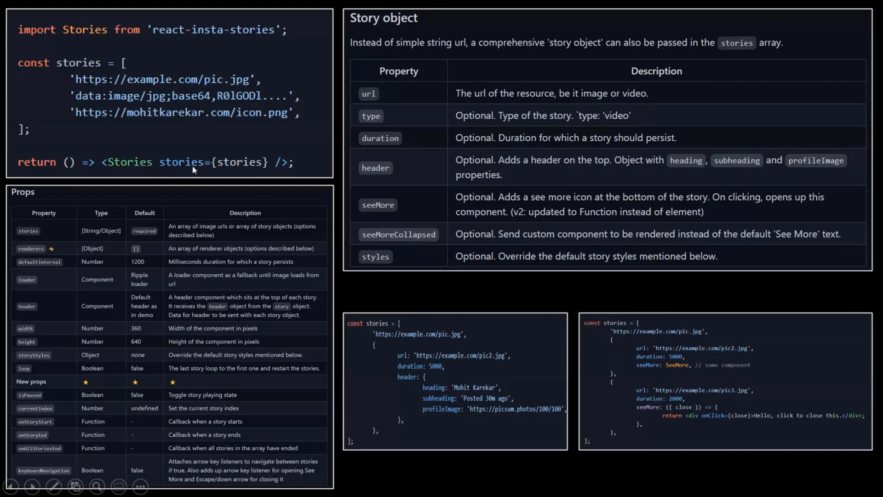
{"action": "mouse_move", "coordinate": [244, 171]}
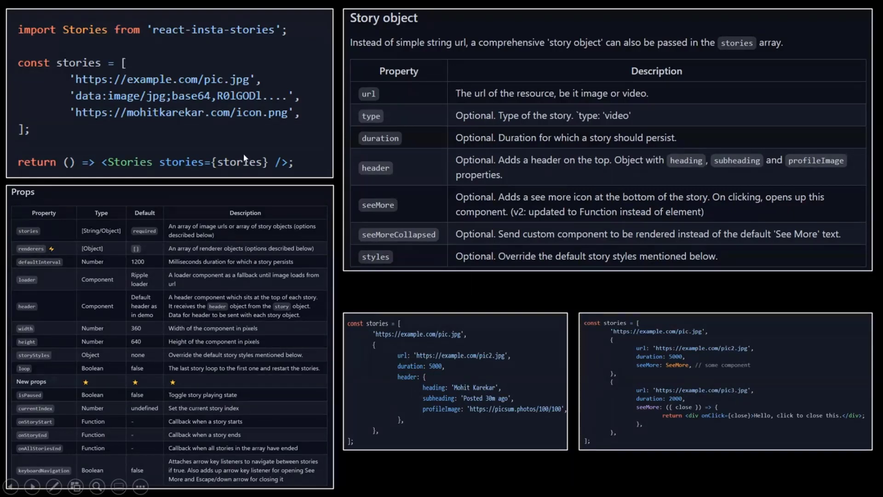
{"action": "mouse_move", "coordinate": [109, 258]}
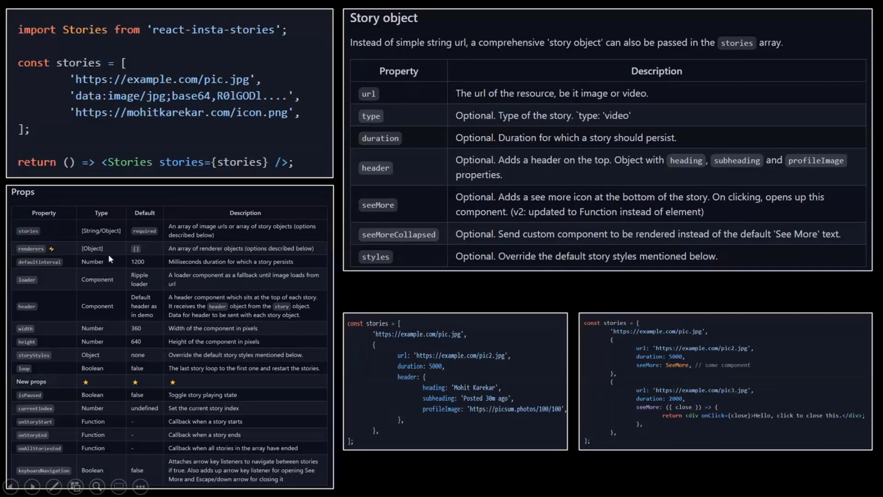
{"action": "mouse_move", "coordinate": [31, 202]}
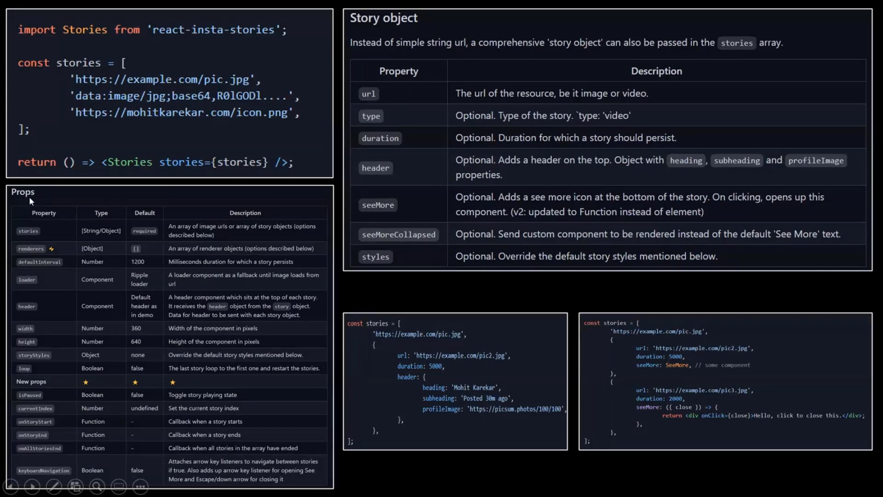
{"action": "mouse_move", "coordinate": [117, 167]}
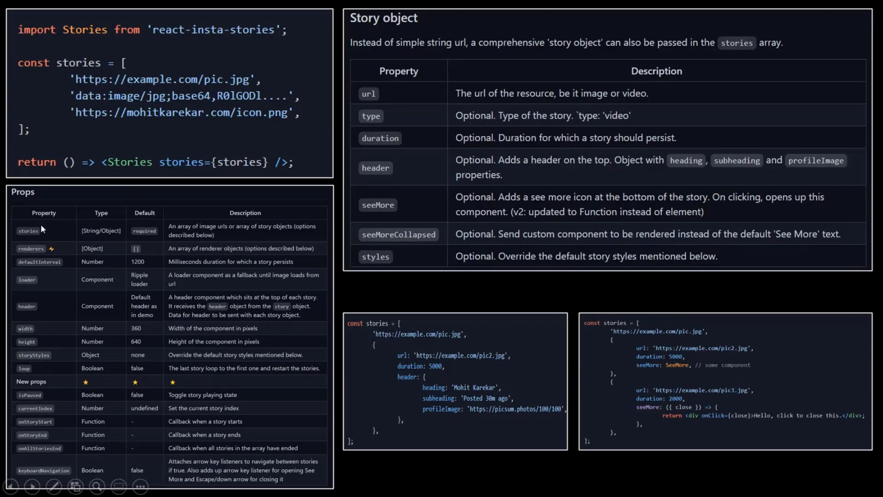
{"action": "mouse_move", "coordinate": [35, 368]}
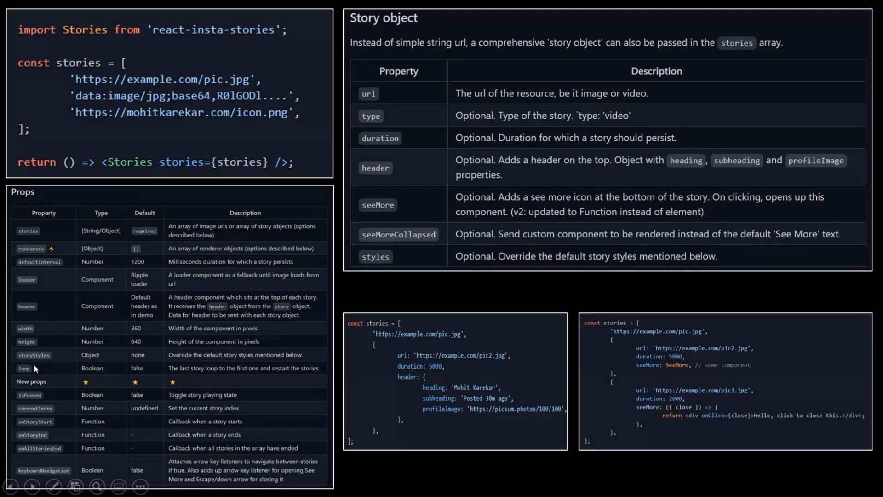
{"action": "mouse_move", "coordinate": [61, 473]}
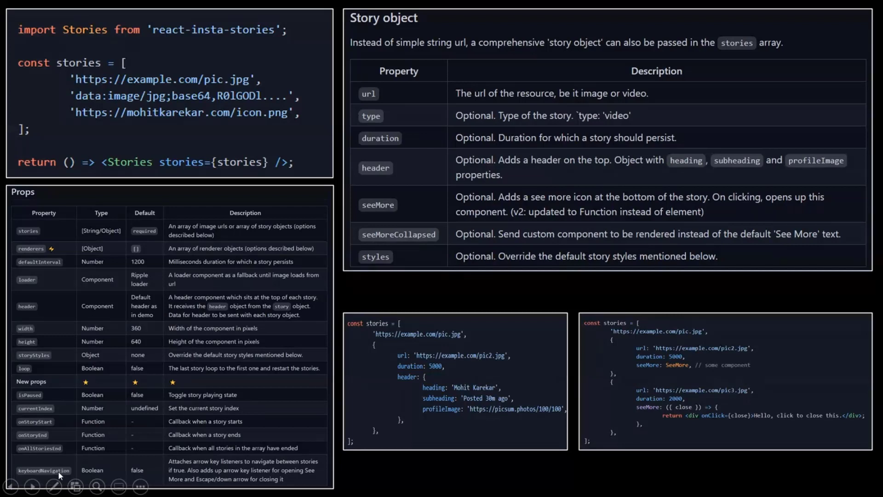
{"action": "mouse_move", "coordinate": [237, 302]}
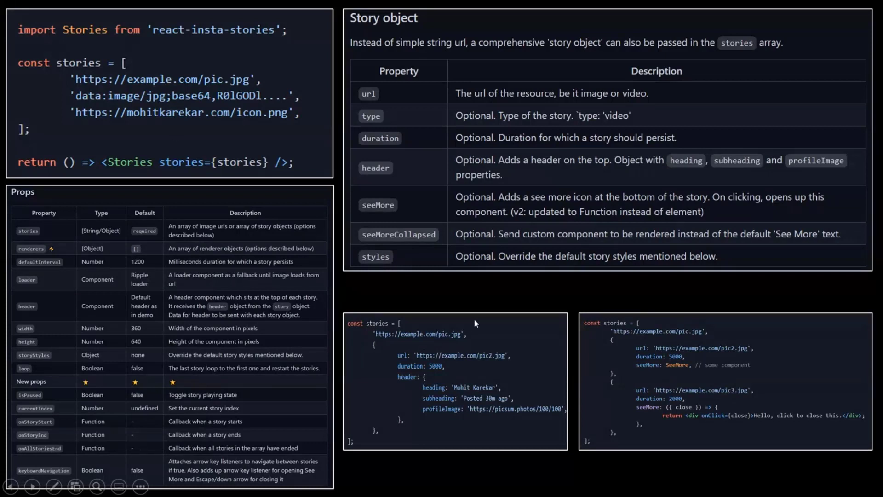
{"action": "mouse_move", "coordinate": [460, 337]}
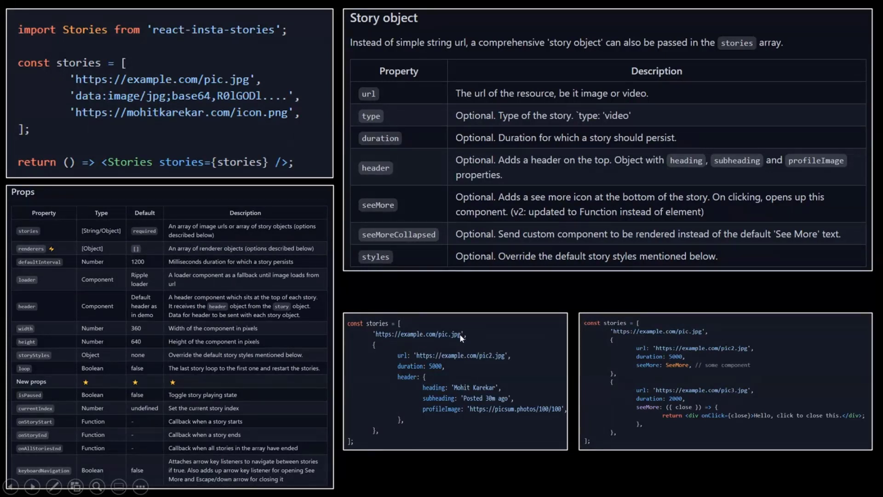
{"action": "mouse_move", "coordinate": [461, 334]}
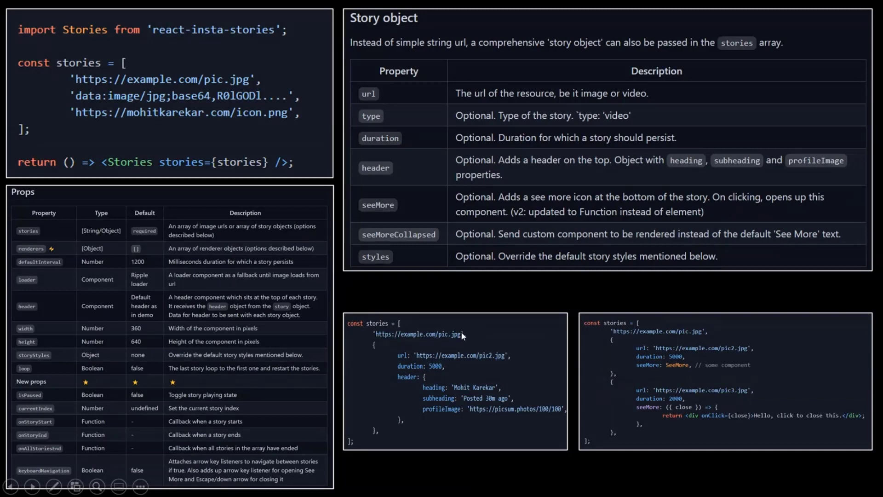
{"action": "mouse_move", "coordinate": [387, 37]}
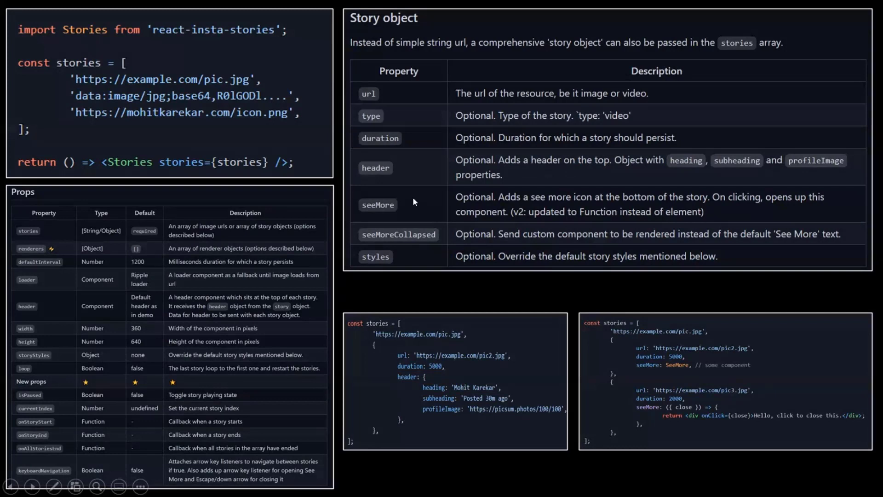
{"action": "mouse_move", "coordinate": [409, 99]}
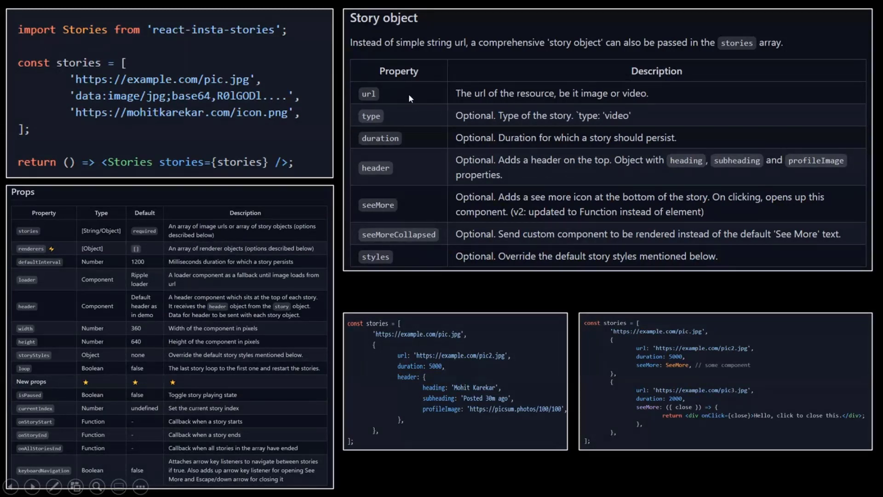
{"action": "mouse_move", "coordinate": [386, 99]}
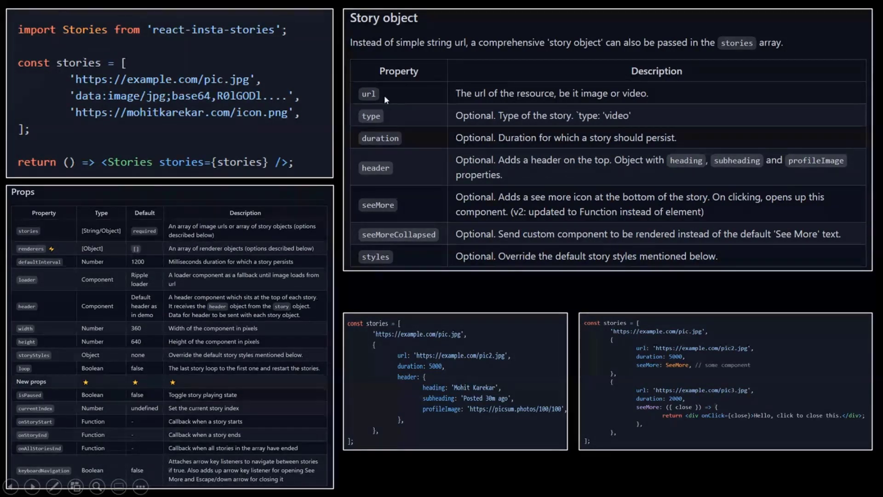
{"action": "mouse_move", "coordinate": [385, 120]}
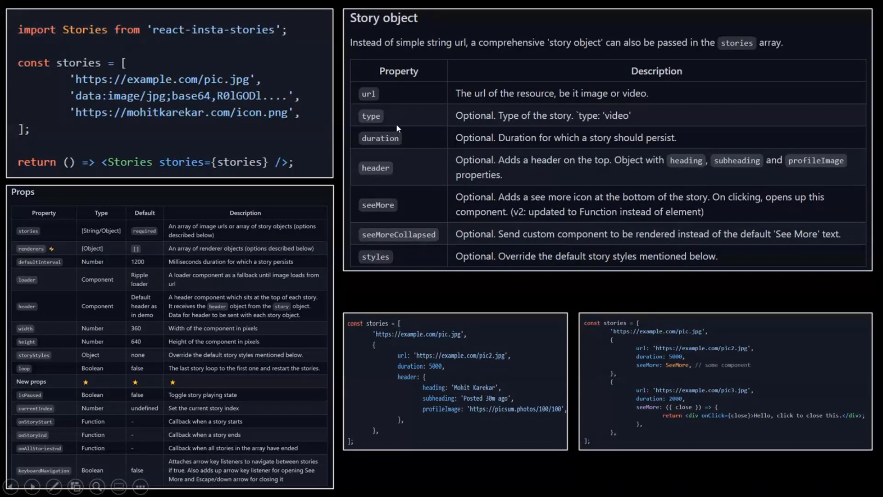
{"action": "mouse_move", "coordinate": [395, 125]}
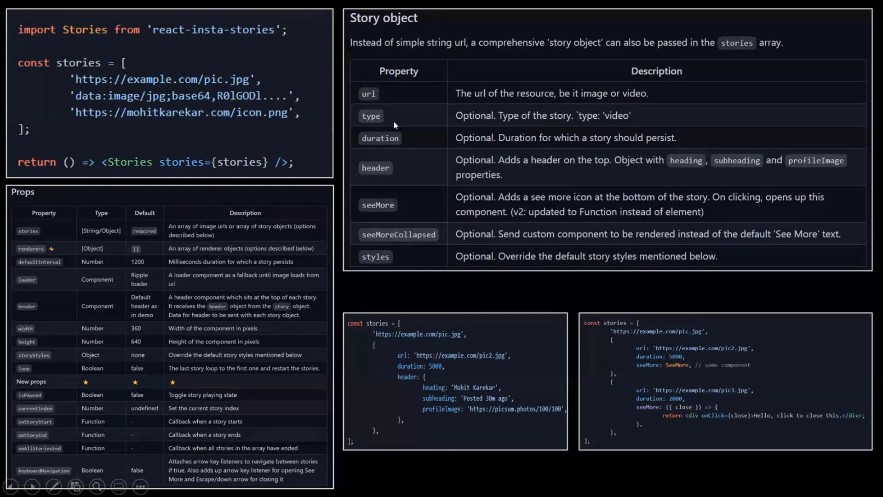
{"action": "mouse_move", "coordinate": [393, 156]}
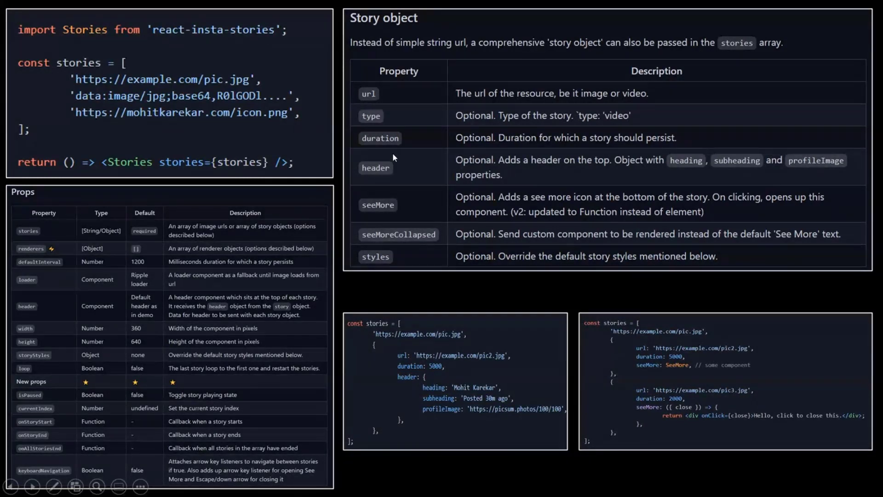
{"action": "mouse_move", "coordinate": [417, 177]}
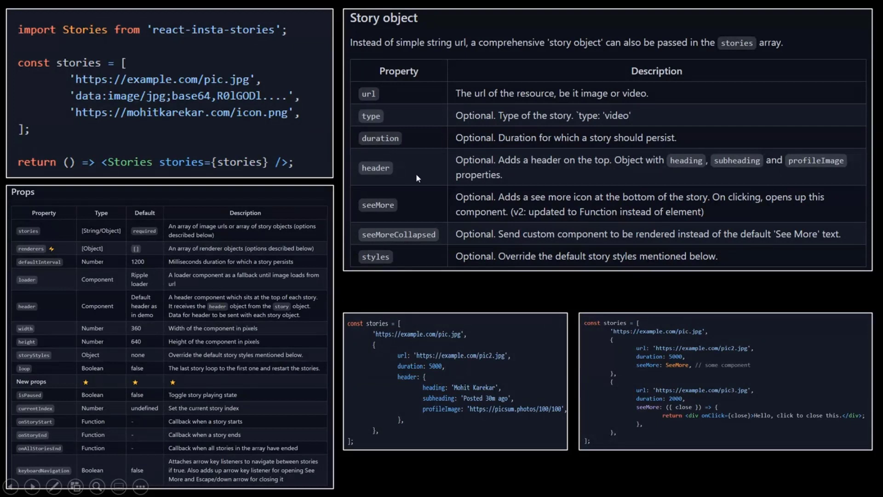
{"action": "mouse_move", "coordinate": [419, 176]}
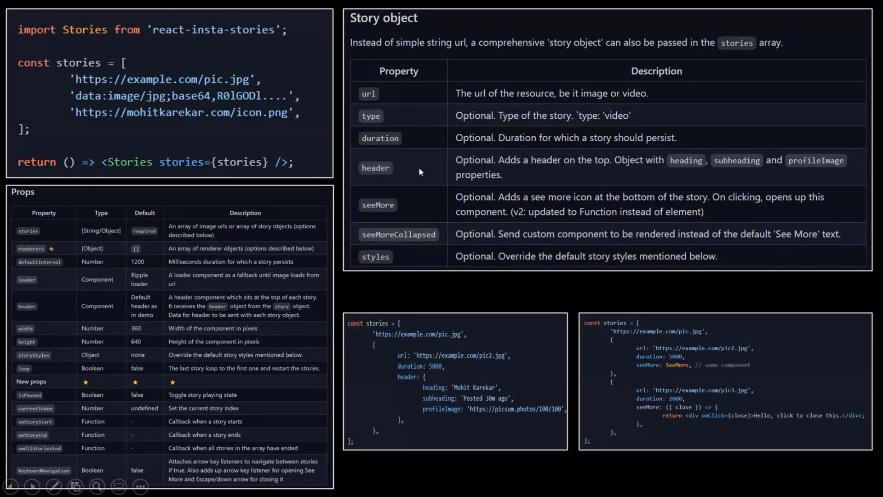
{"action": "mouse_move", "coordinate": [408, 215]}
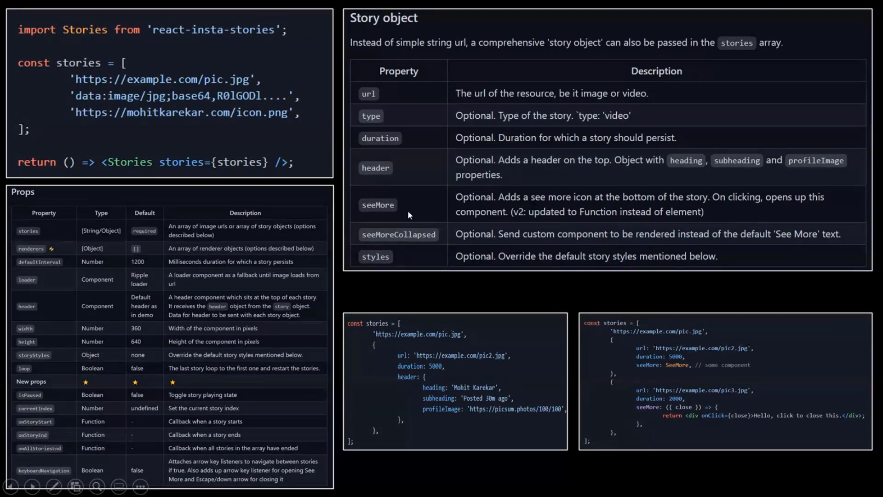
{"action": "mouse_move", "coordinate": [385, 209]}
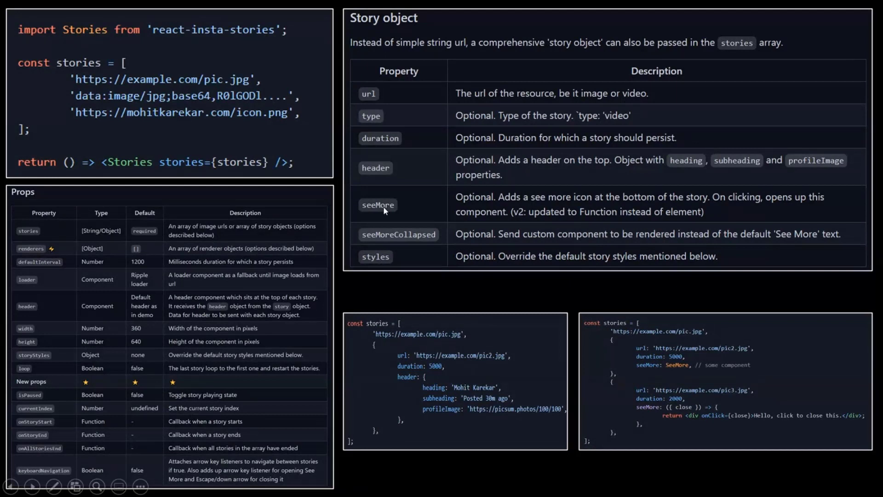
{"action": "mouse_move", "coordinate": [384, 254]}
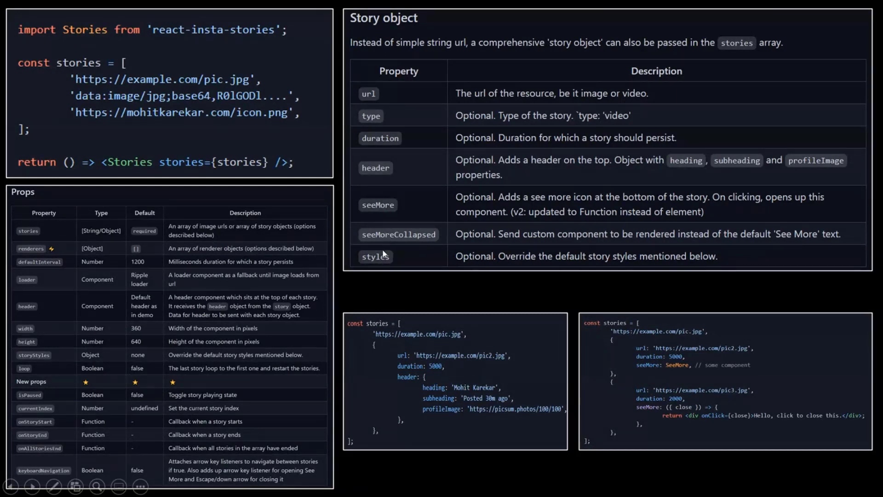
{"action": "mouse_move", "coordinate": [455, 269]}
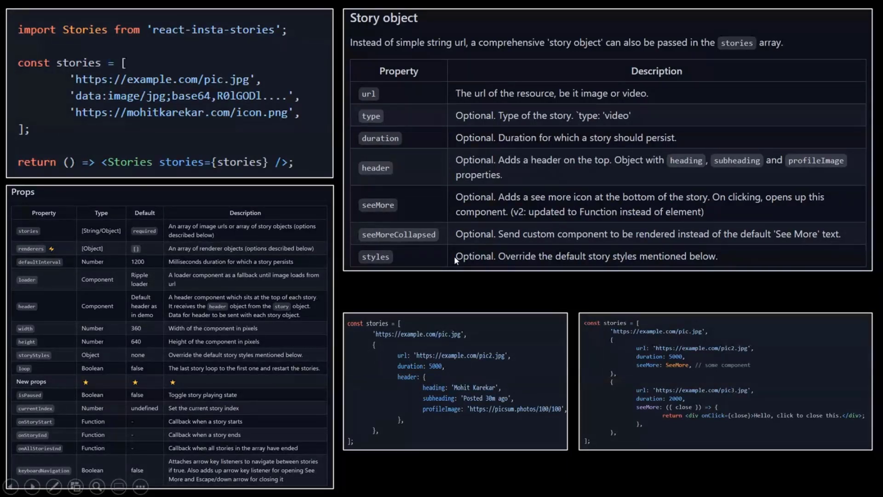
{"action": "mouse_move", "coordinate": [380, 340]}
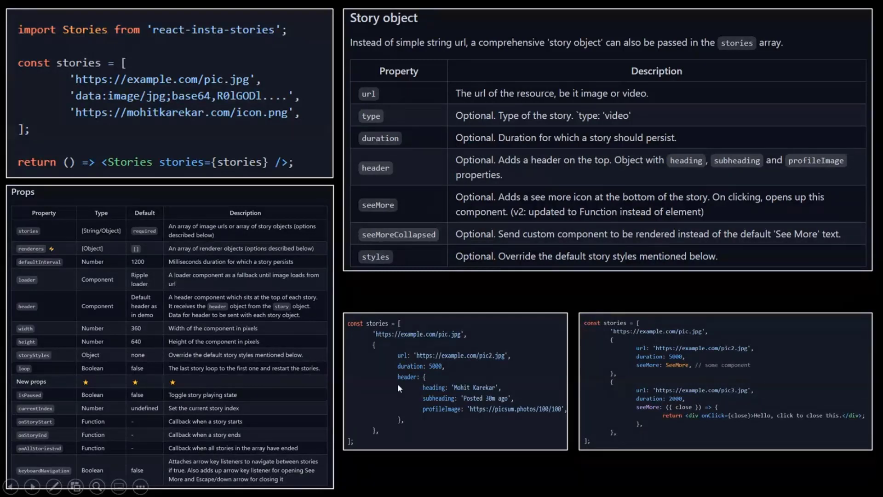
{"action": "mouse_move", "coordinate": [464, 392]}
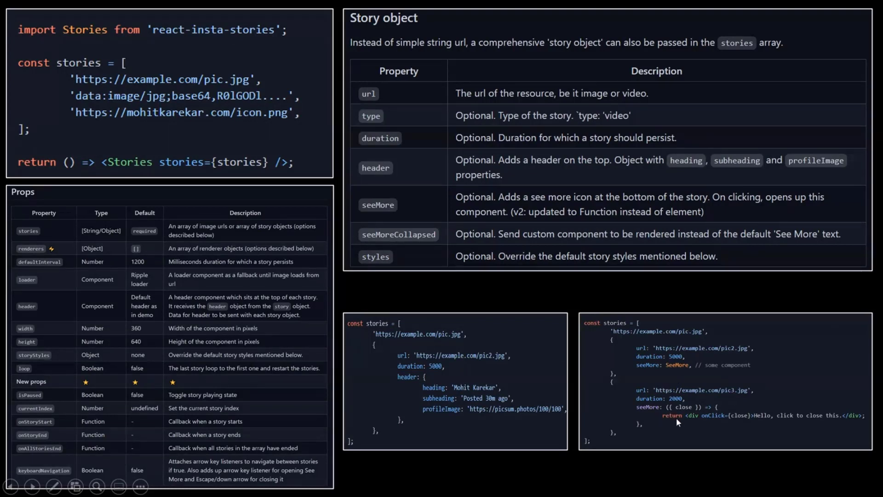
{"action": "mouse_move", "coordinate": [701, 419]}
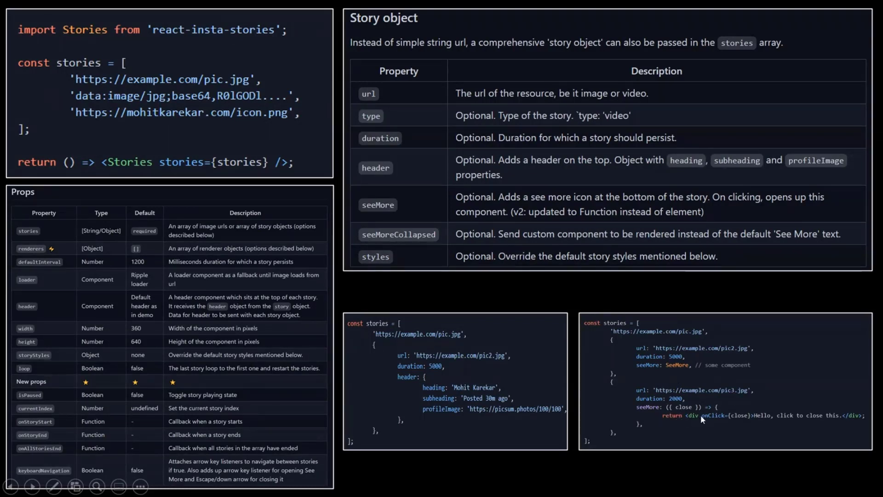
{"action": "mouse_move", "coordinate": [726, 420]}
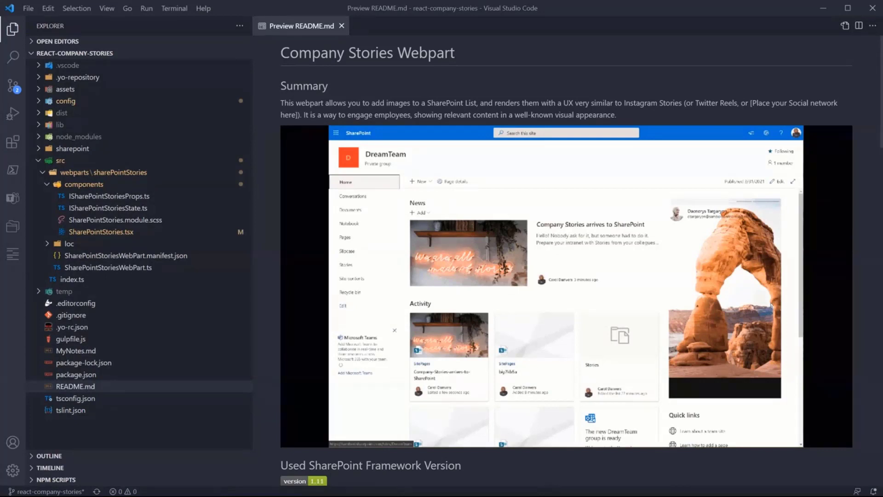
View the react-insta-stories dependency in package.json, then SharePointStoriesWebPart.ts.
{"action": "left_click", "coordinate": [77, 374]}
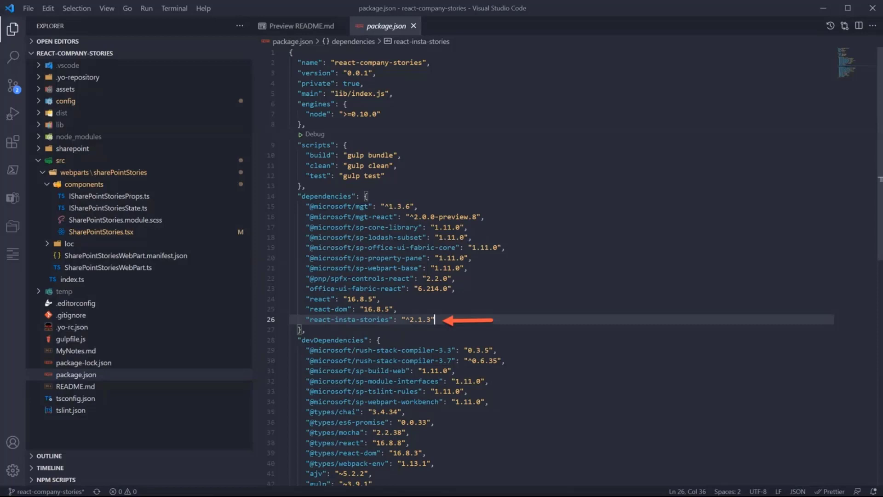
{"action": "left_click", "coordinate": [108, 267]}
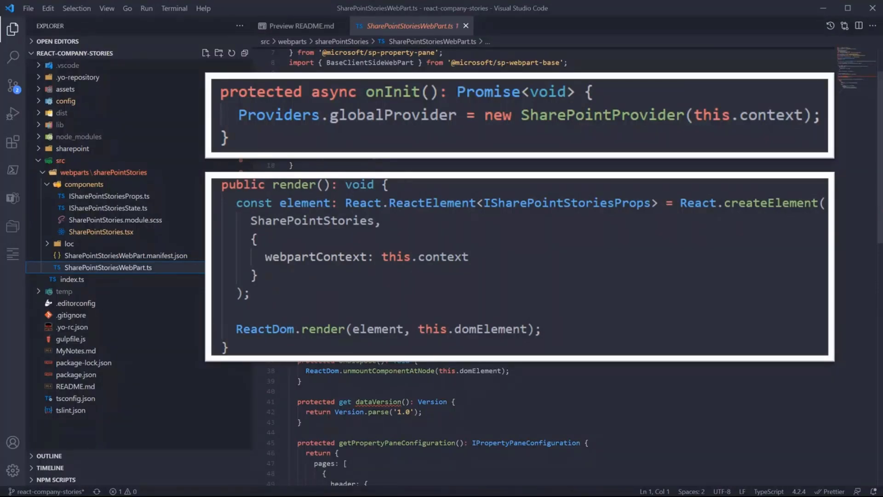
{"action": "left_click", "coordinate": [101, 232]}
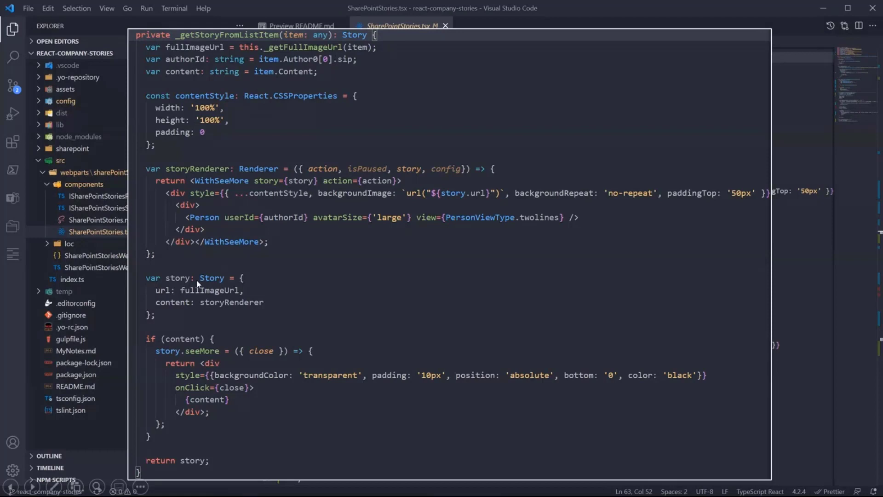
{"action": "mouse_move", "coordinate": [207, 286]}
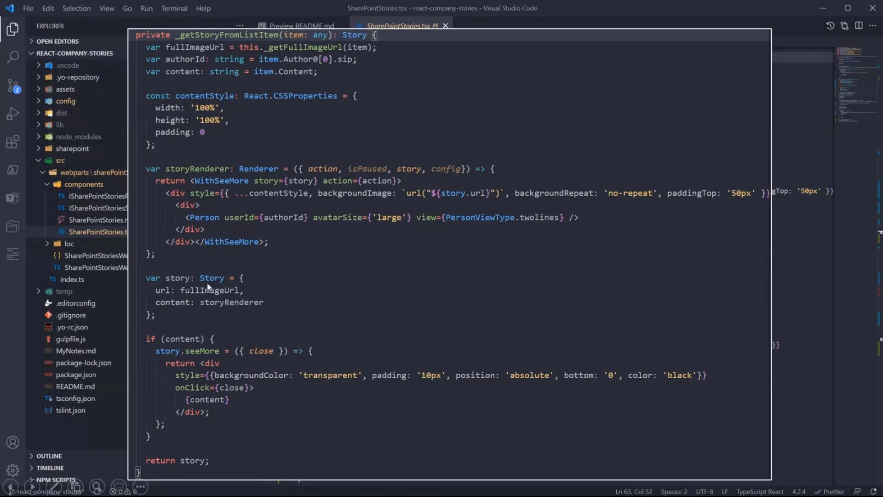
{"action": "mouse_move", "coordinate": [176, 313]}
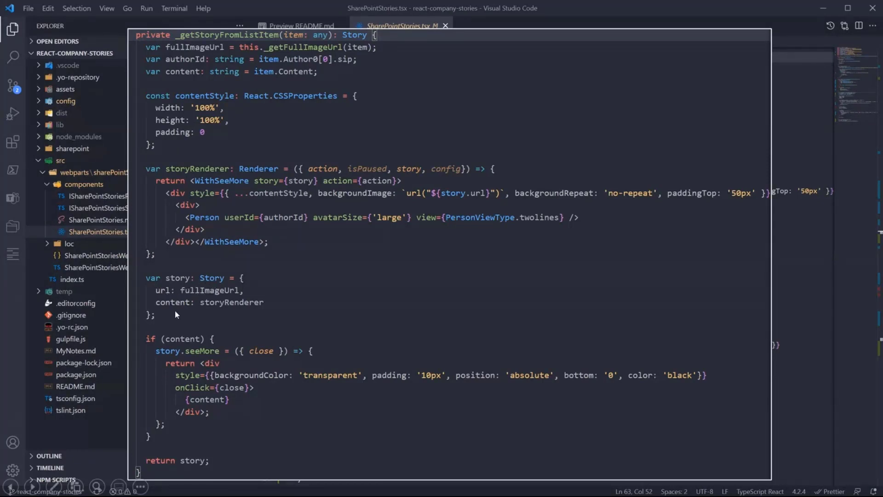
{"action": "mouse_move", "coordinate": [181, 308]}
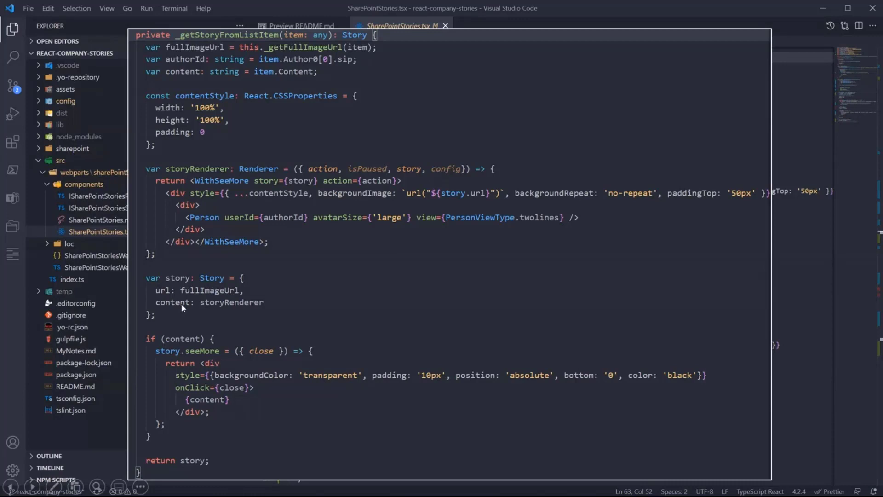
{"action": "mouse_move", "coordinate": [188, 310]}
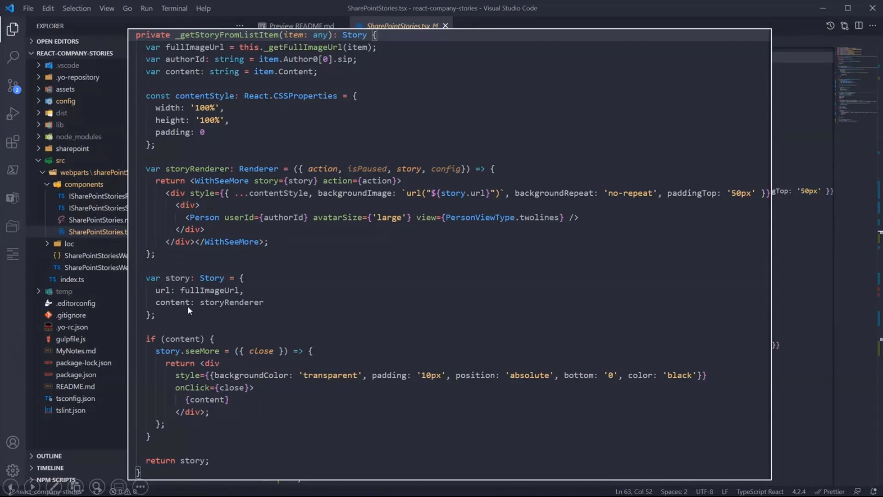
{"action": "mouse_move", "coordinate": [206, 308]}
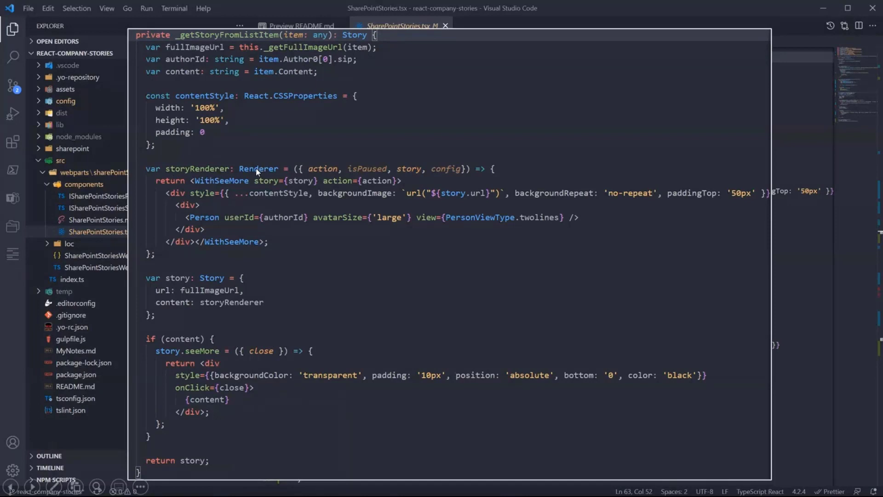
{"action": "mouse_move", "coordinate": [260, 181]}
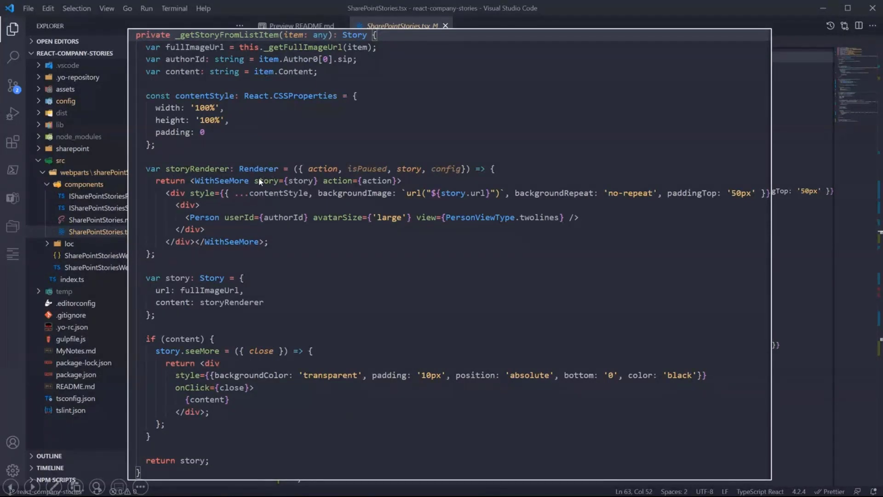
{"action": "mouse_move", "coordinate": [228, 231]}
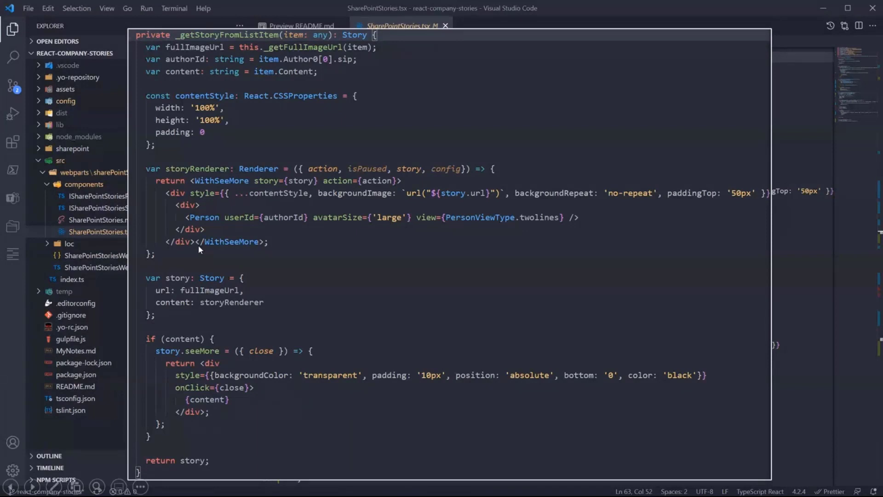
{"action": "mouse_move", "coordinate": [286, 222]}
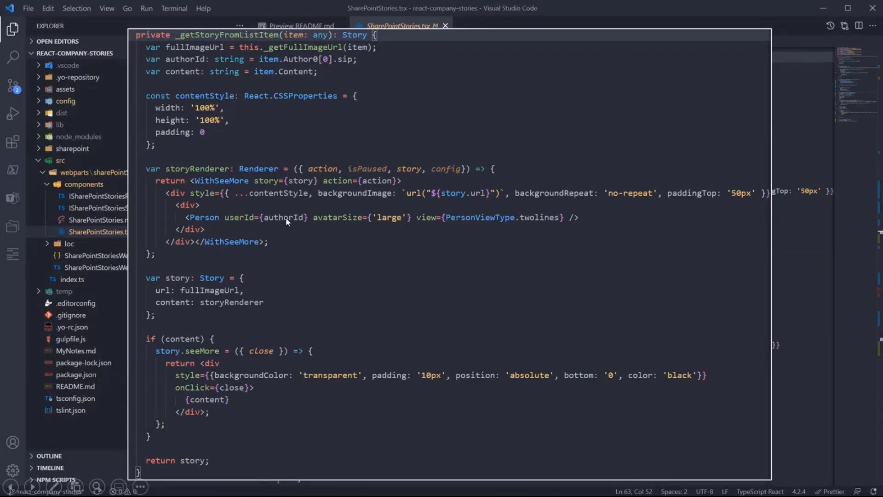
{"action": "mouse_move", "coordinate": [213, 228]}
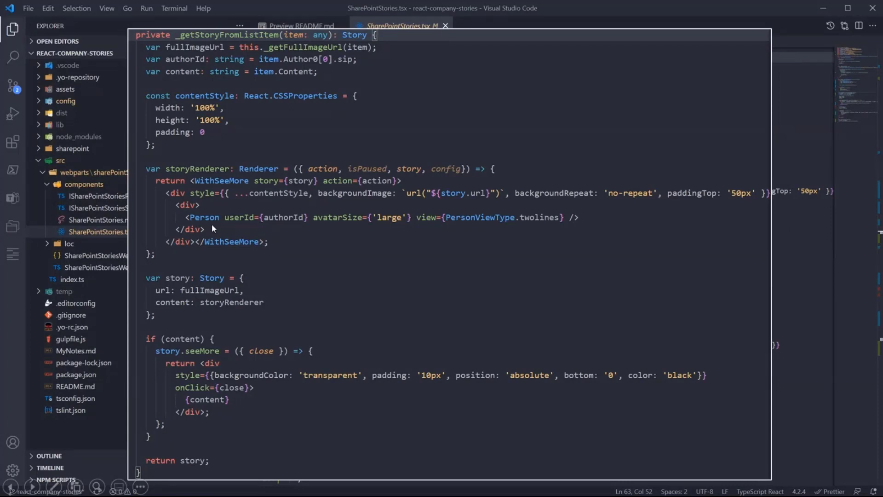
{"action": "mouse_move", "coordinate": [207, 223]}
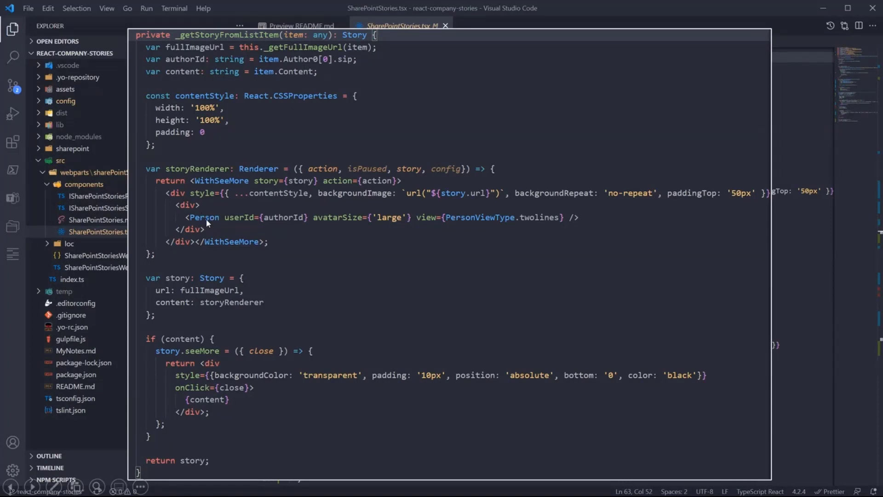
{"action": "mouse_move", "coordinate": [237, 230]}
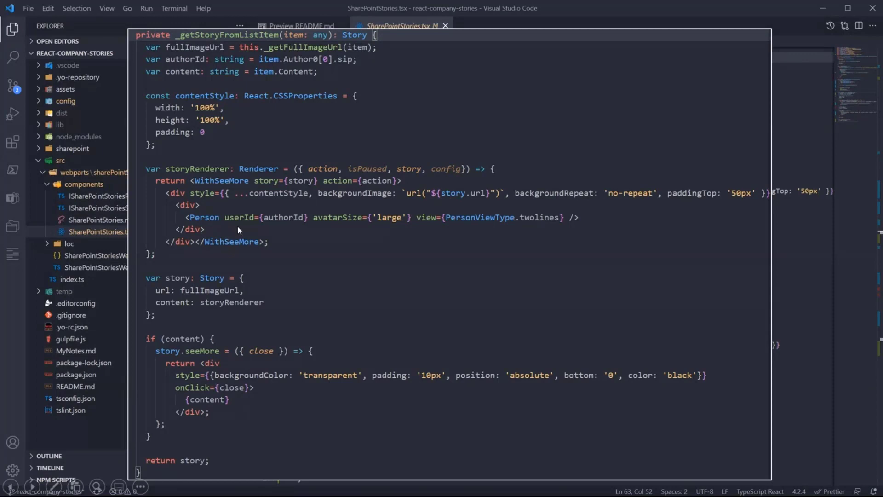
{"action": "mouse_move", "coordinate": [278, 236]}
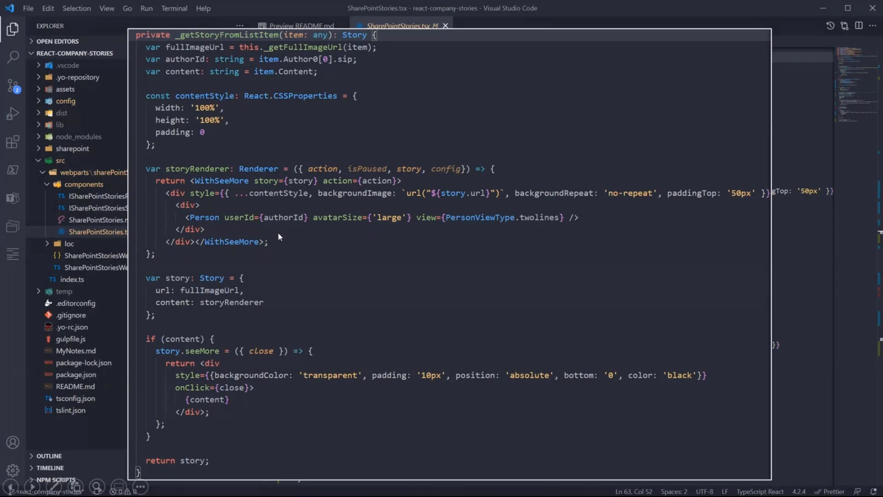
{"action": "mouse_move", "coordinate": [220, 224]}
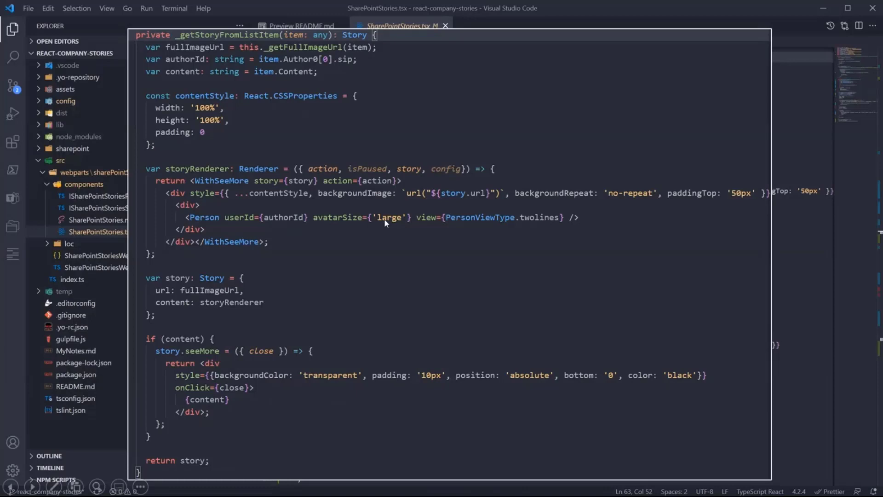
{"action": "mouse_move", "coordinate": [392, 244]}
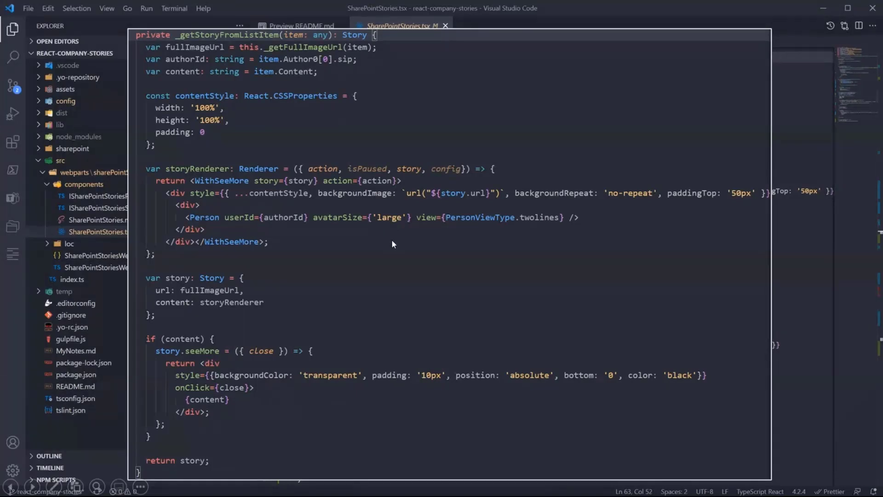
{"action": "mouse_move", "coordinate": [216, 206]}
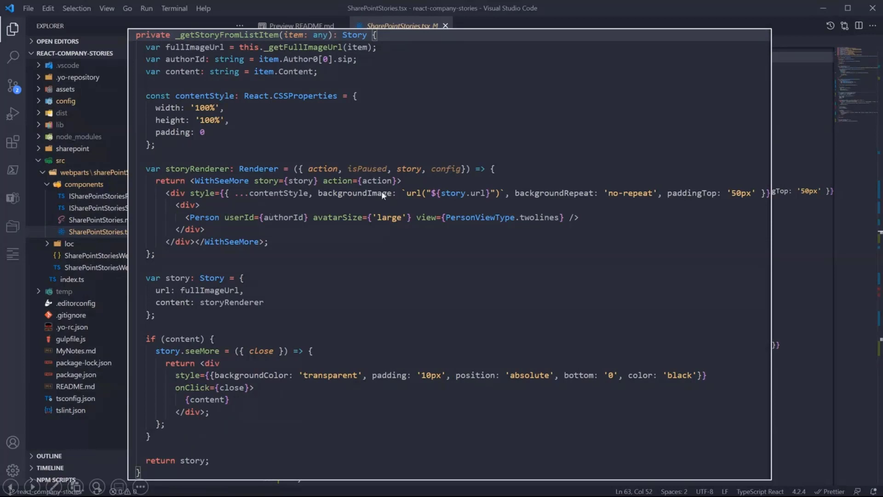
{"action": "mouse_move", "coordinate": [481, 200]}
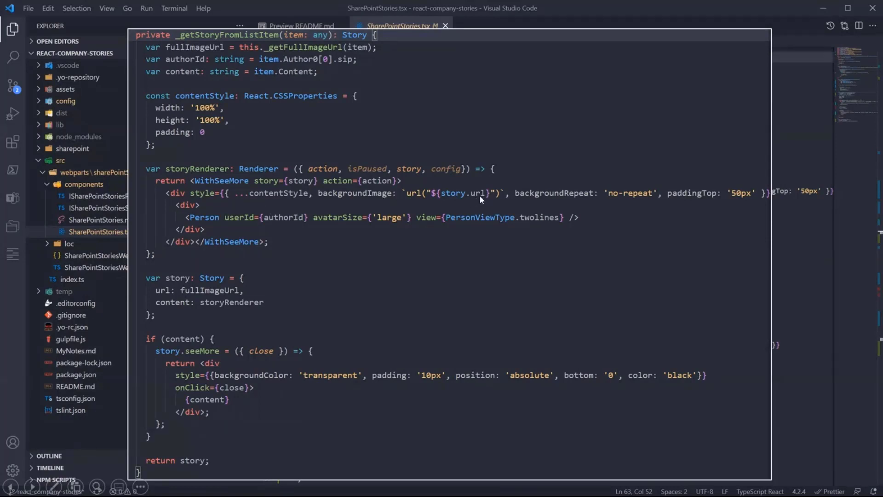
{"action": "mouse_move", "coordinate": [415, 218]}
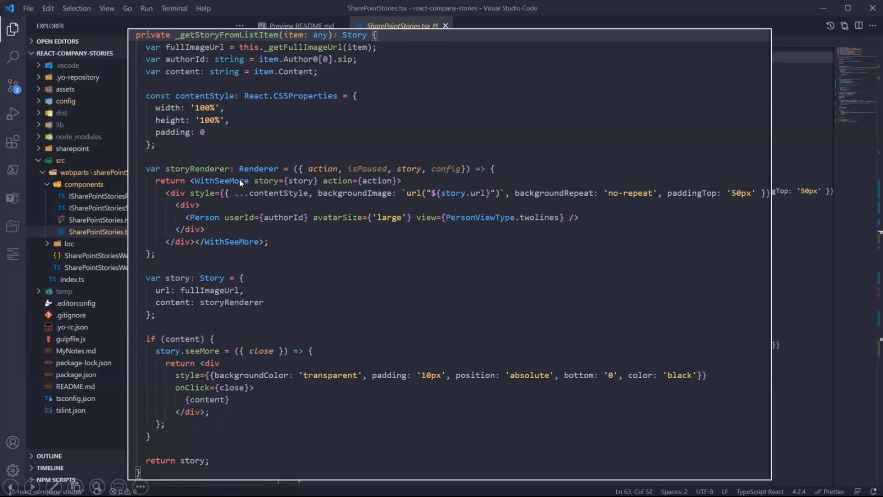
{"action": "mouse_move", "coordinate": [233, 201]}
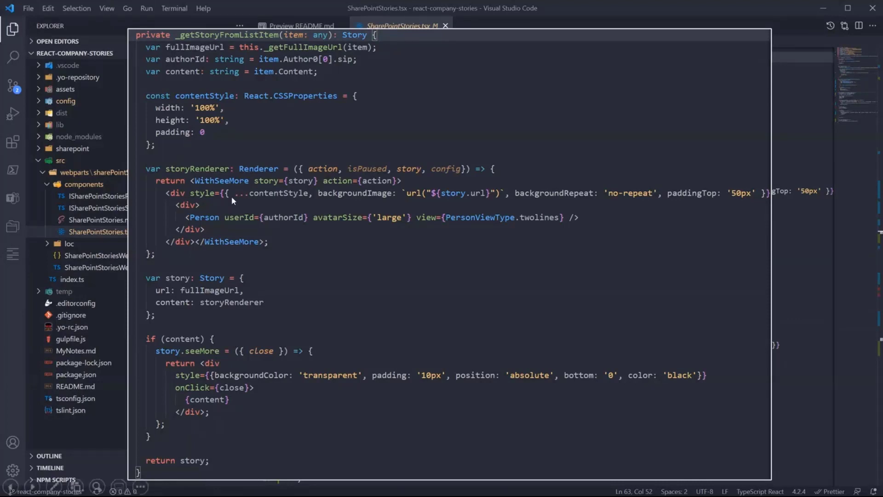
{"action": "mouse_move", "coordinate": [259, 226]}
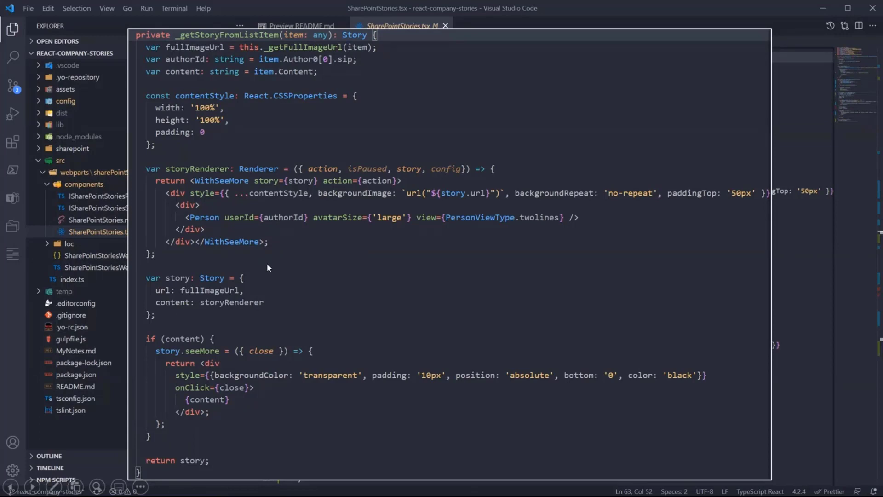
{"action": "mouse_move", "coordinate": [272, 297]}
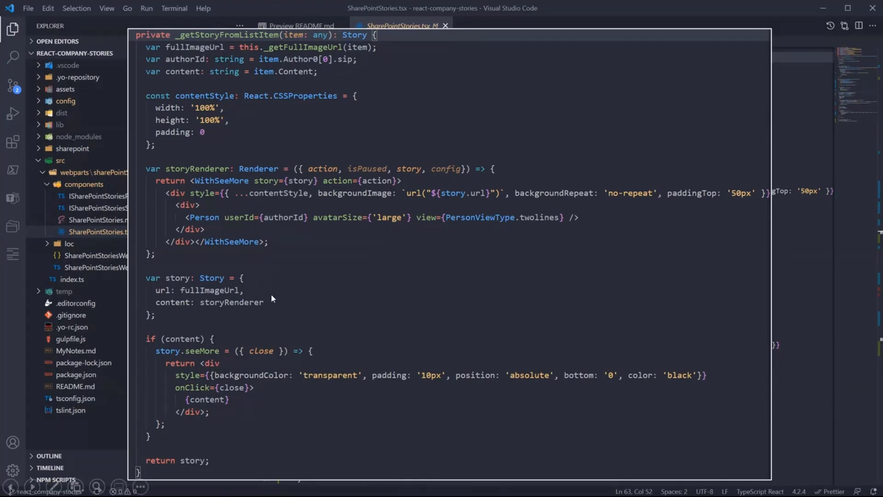
{"action": "mouse_move", "coordinate": [270, 290]}
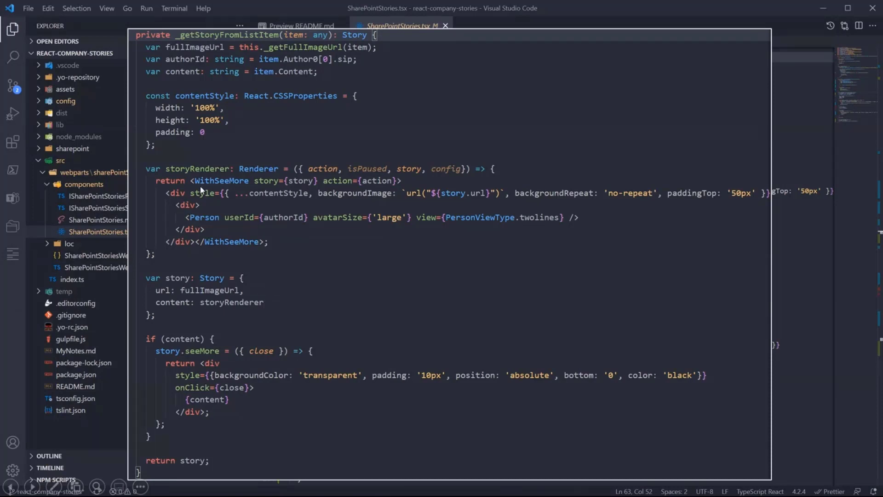
{"action": "mouse_move", "coordinate": [245, 312]}
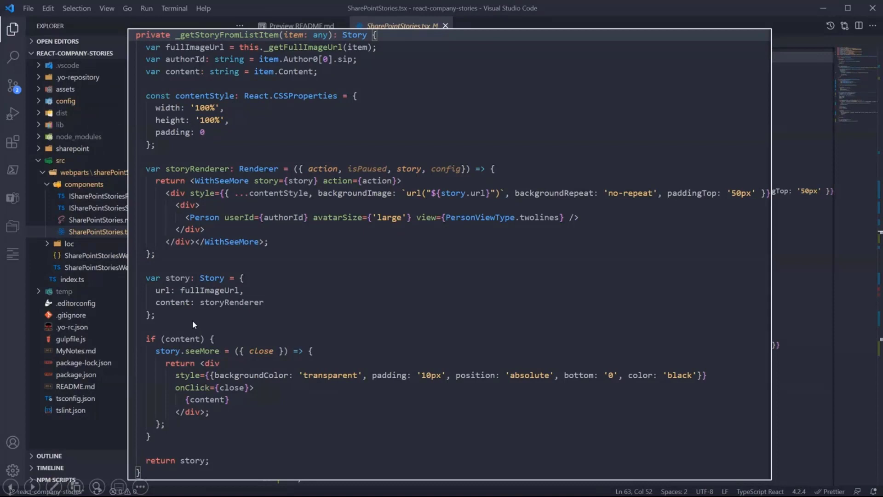
{"action": "mouse_move", "coordinate": [187, 342]}
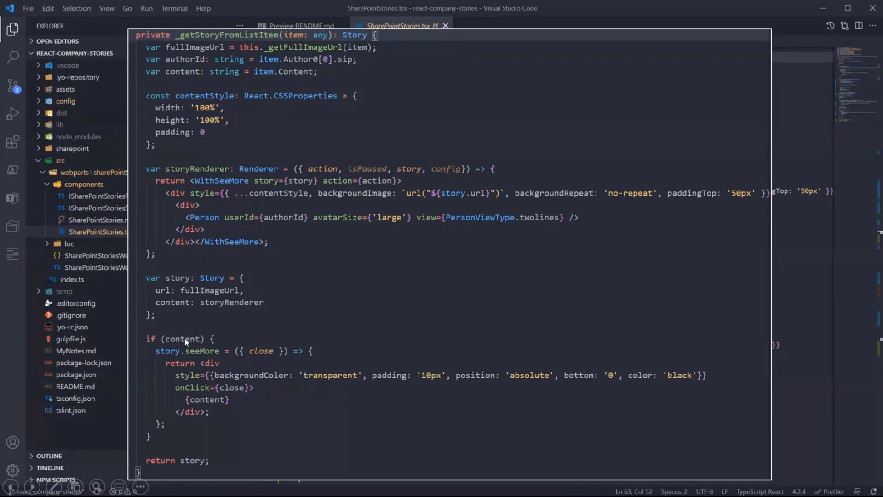
{"action": "mouse_move", "coordinate": [168, 354]}
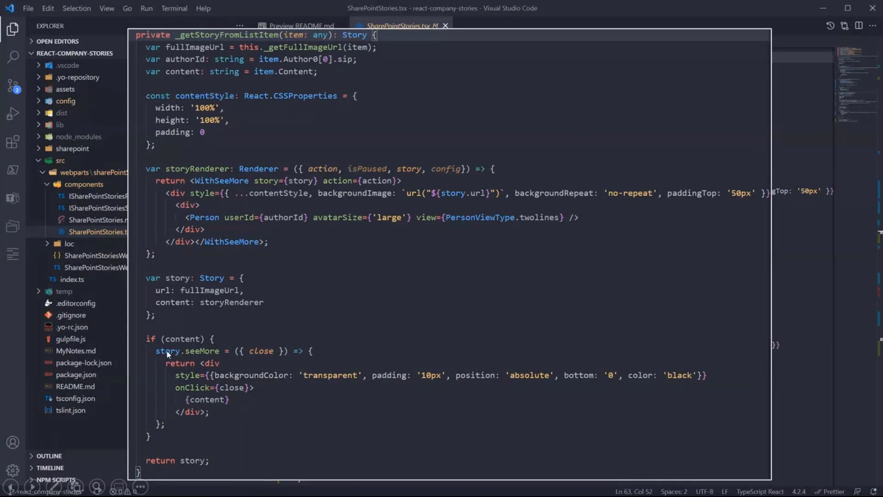
{"action": "mouse_move", "coordinate": [203, 373]}
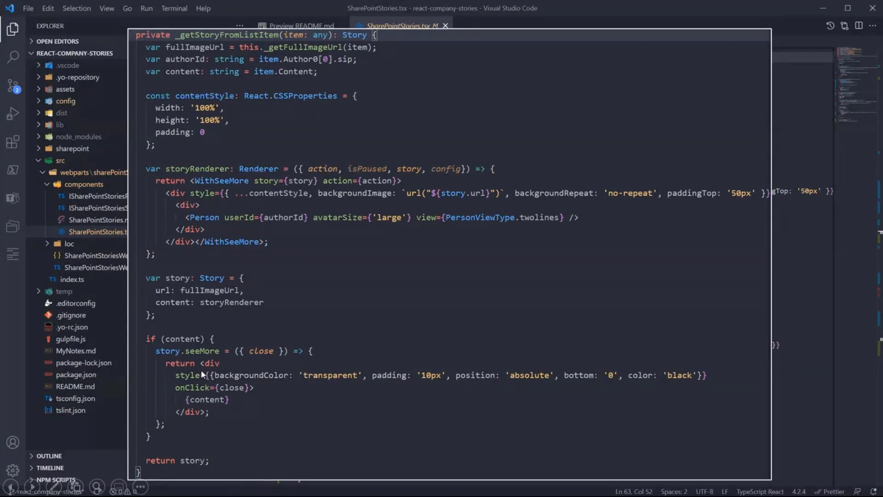